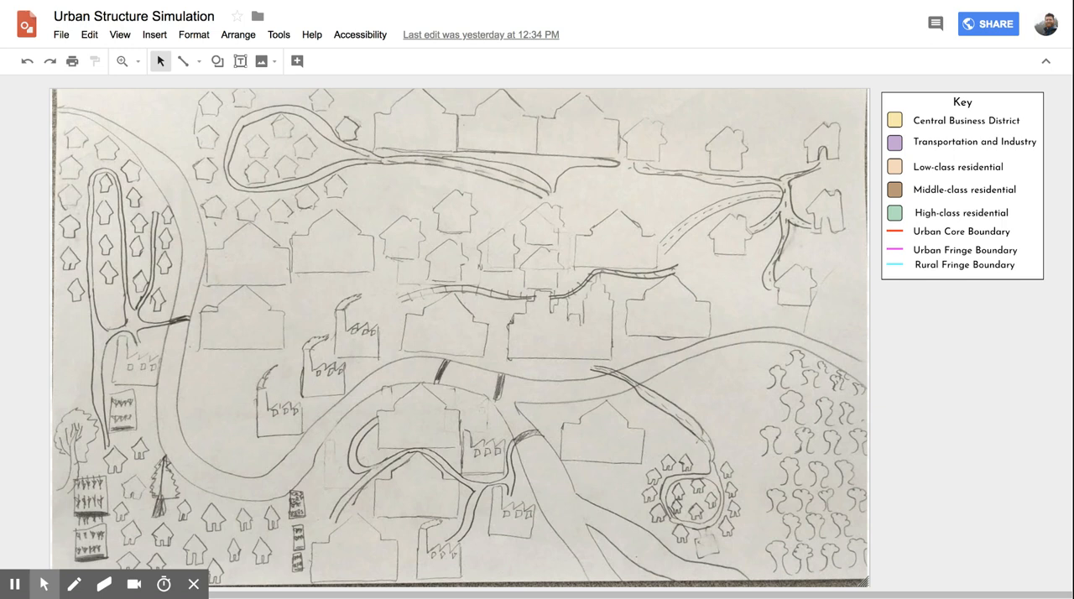
pyautogui.moveTo(809, 412)
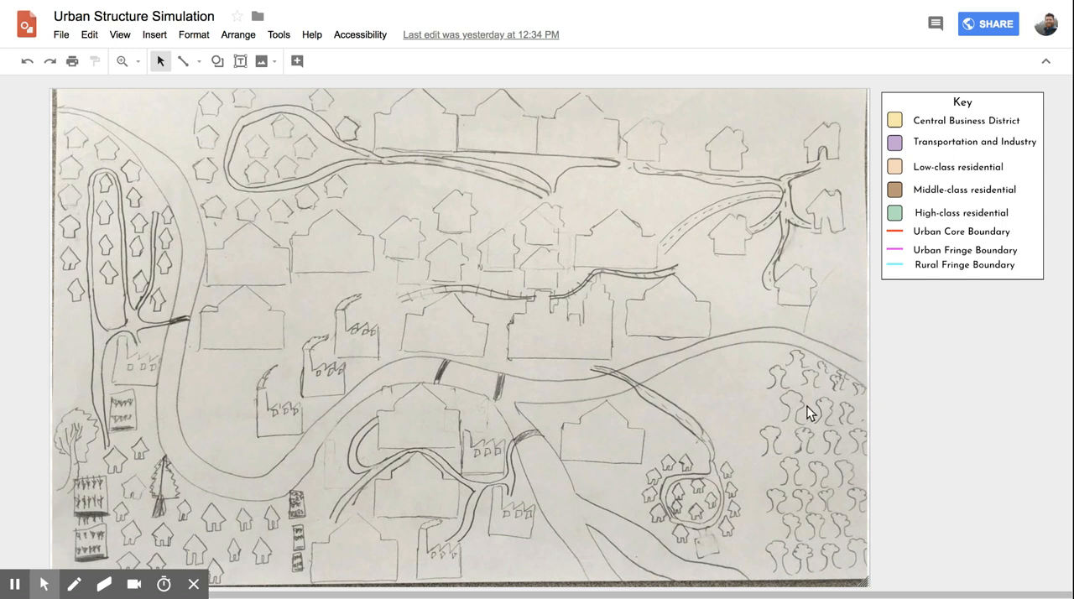
pyautogui.moveTo(971, 116)
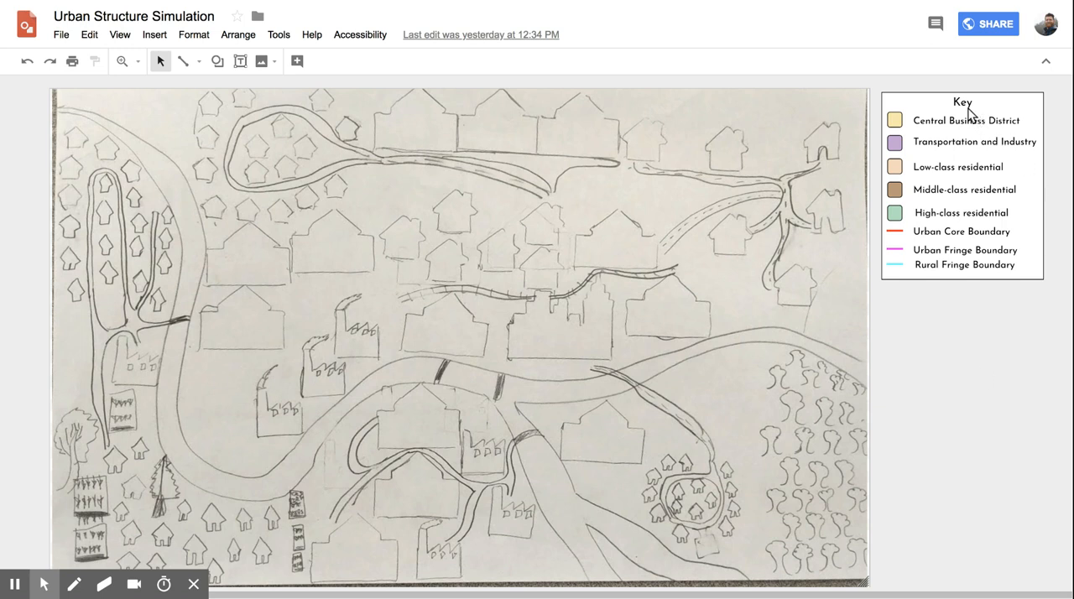
pyautogui.moveTo(963, 124)
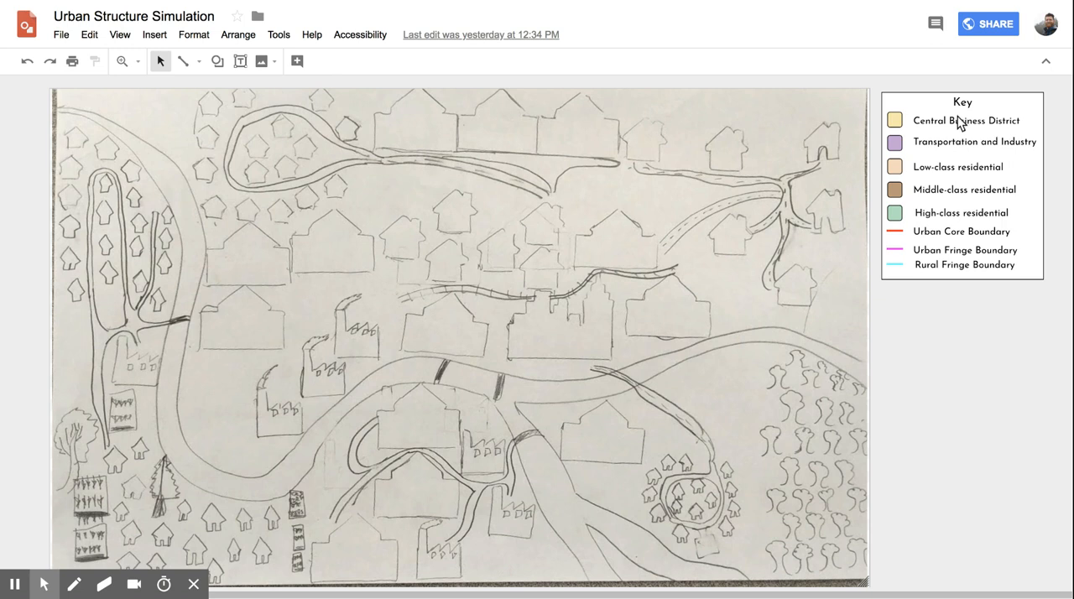
pyautogui.moveTo(904, 134)
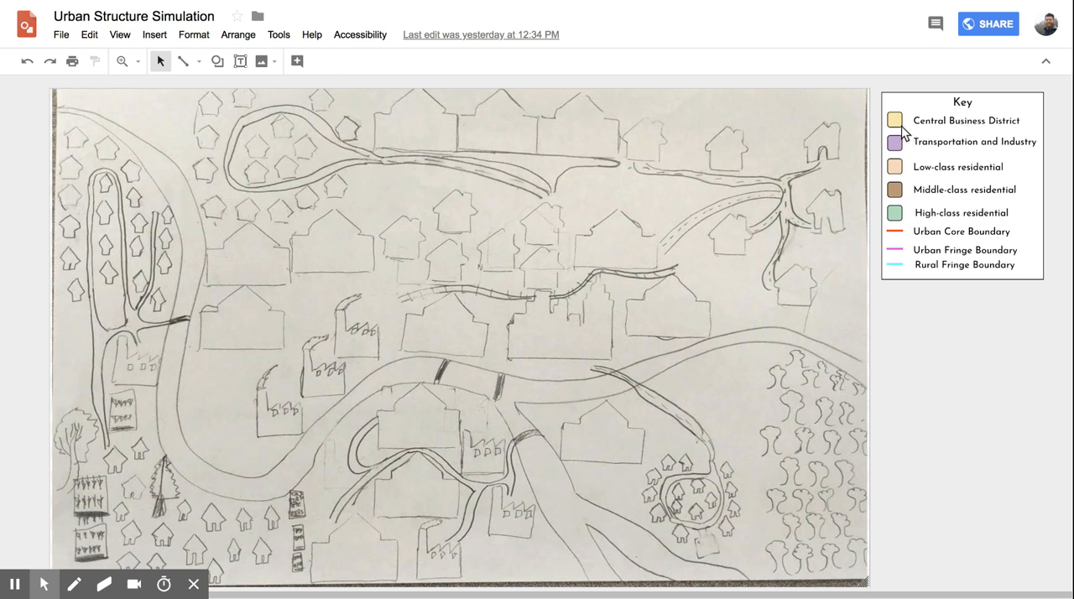
pyautogui.moveTo(916, 134)
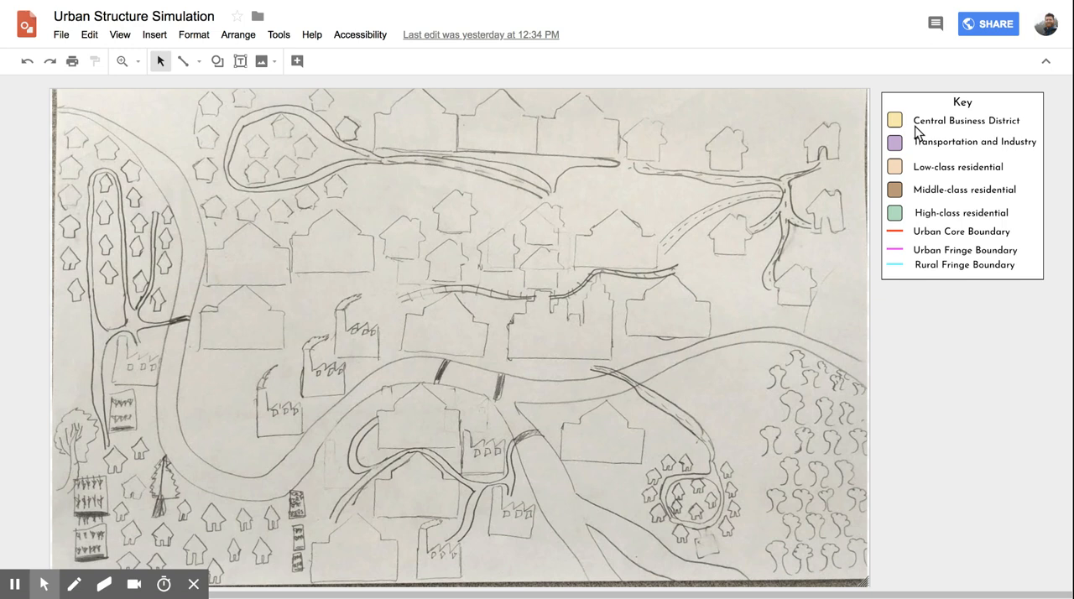
pyautogui.moveTo(942, 129)
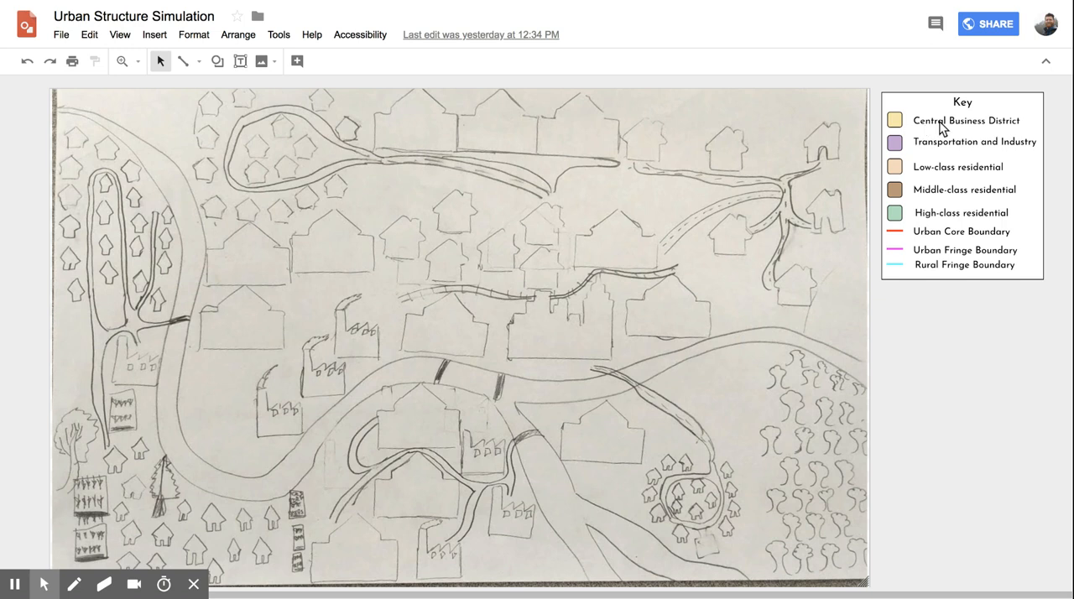
pyautogui.moveTo(950, 148)
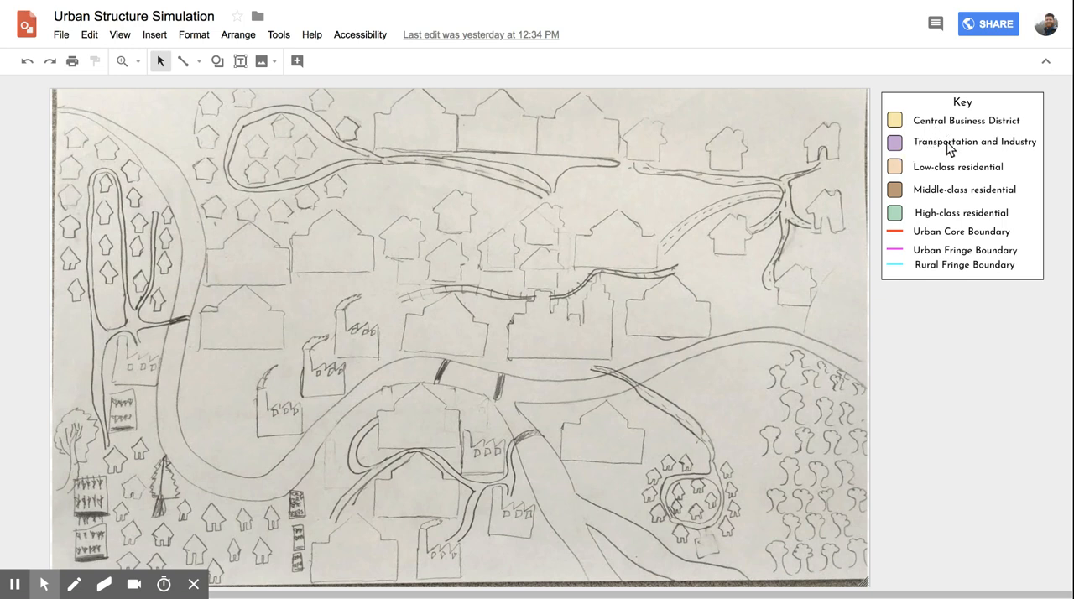
pyautogui.moveTo(983, 172)
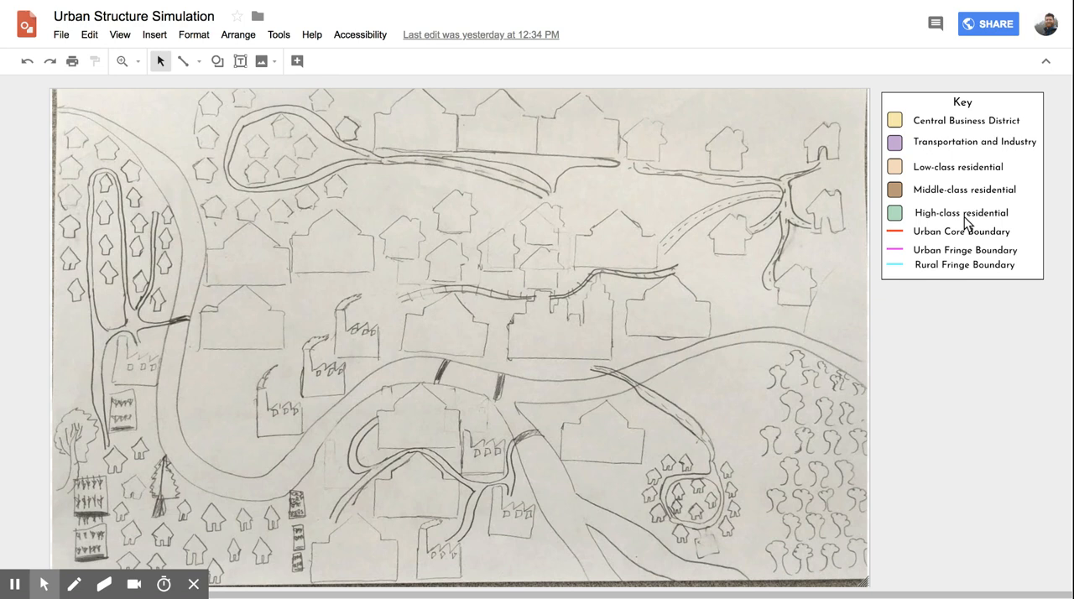
pyautogui.moveTo(925, 235)
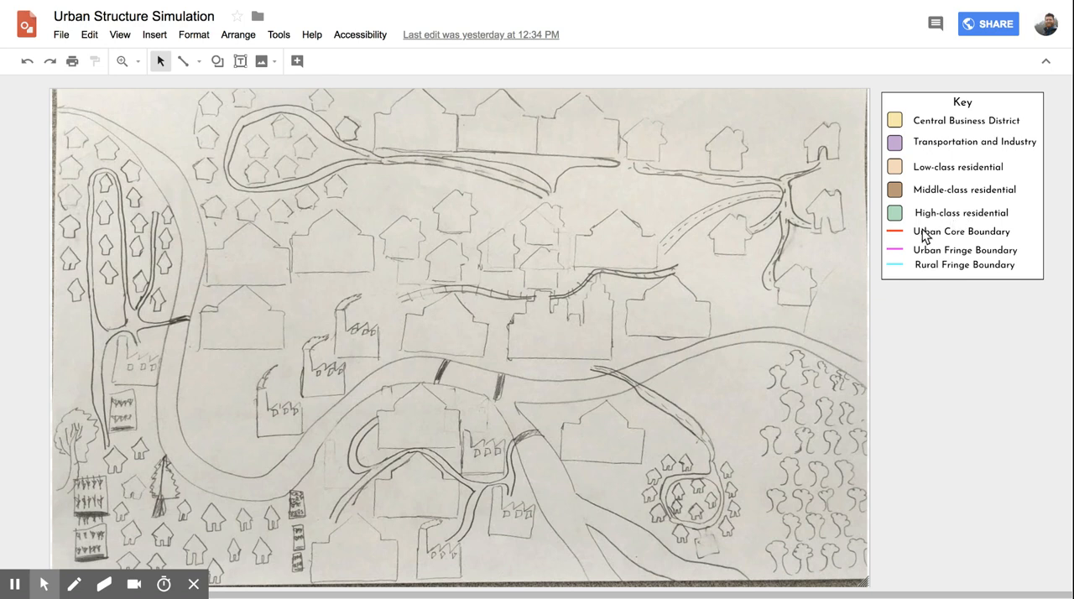
pyautogui.moveTo(569, 339)
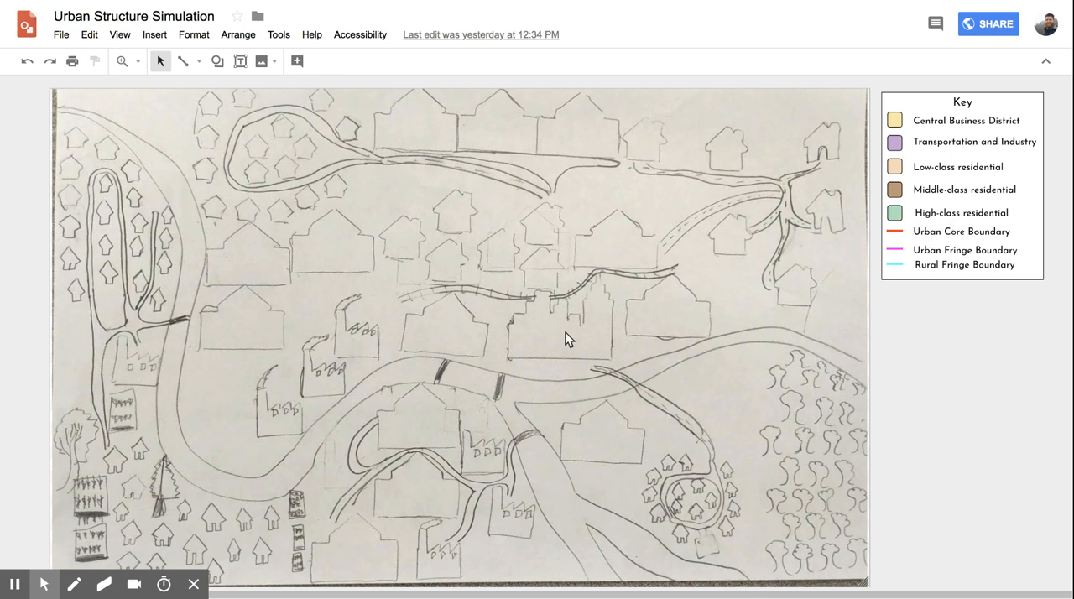
pyautogui.moveTo(601, 317)
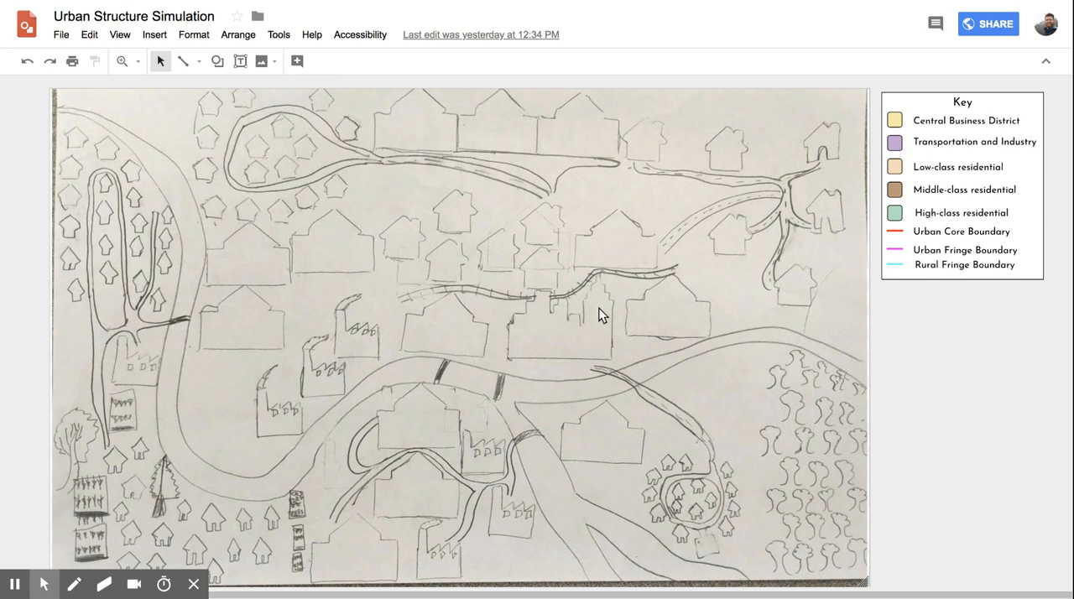
pyautogui.moveTo(607, 295)
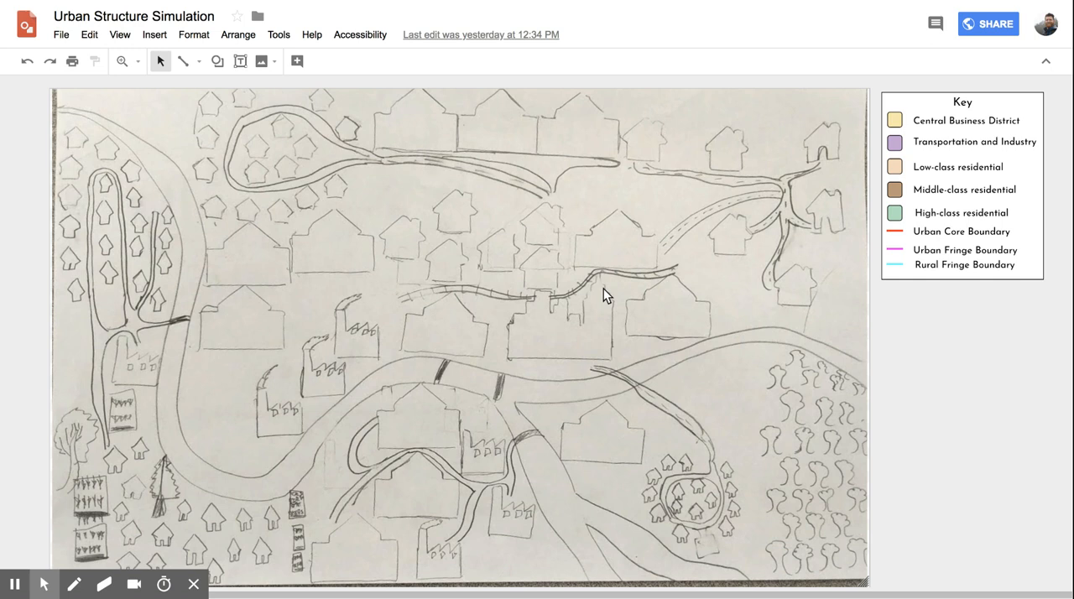
pyautogui.moveTo(522, 279)
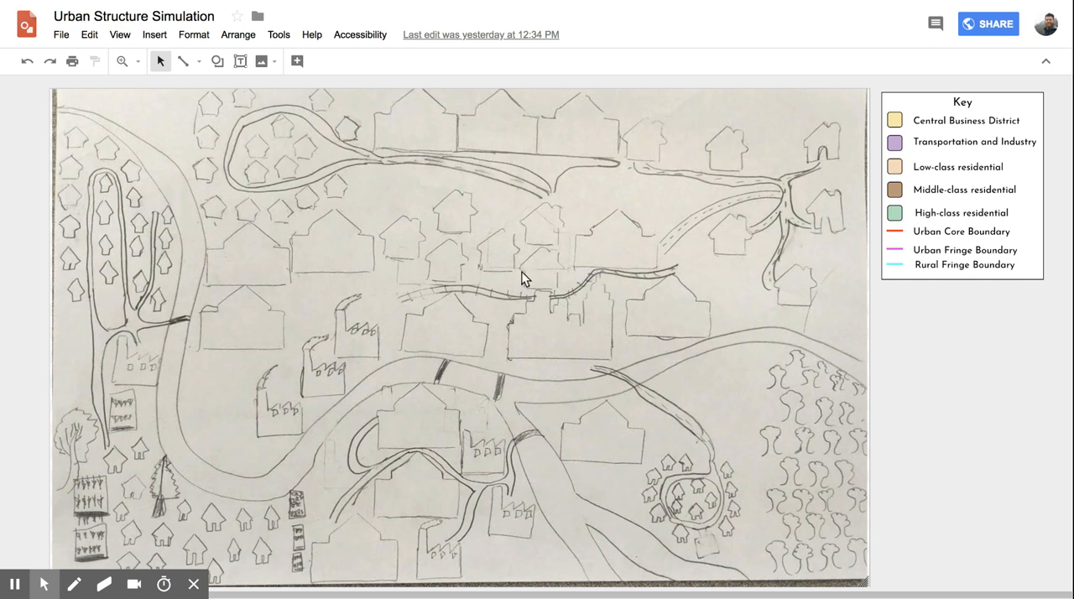
pyautogui.moveTo(611, 299)
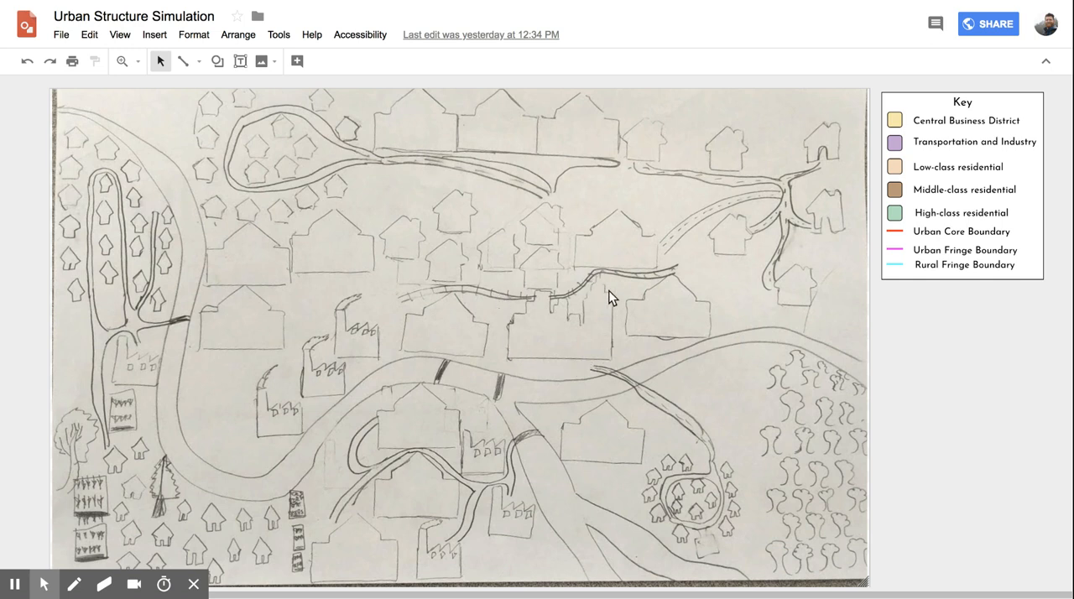
pyautogui.moveTo(535, 302)
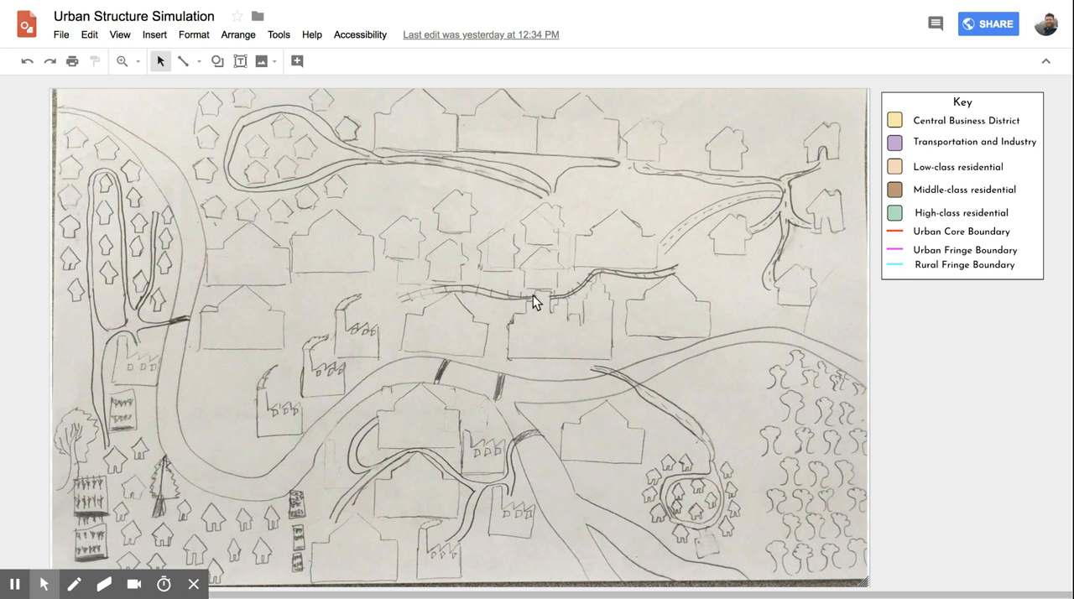
pyautogui.moveTo(585, 344)
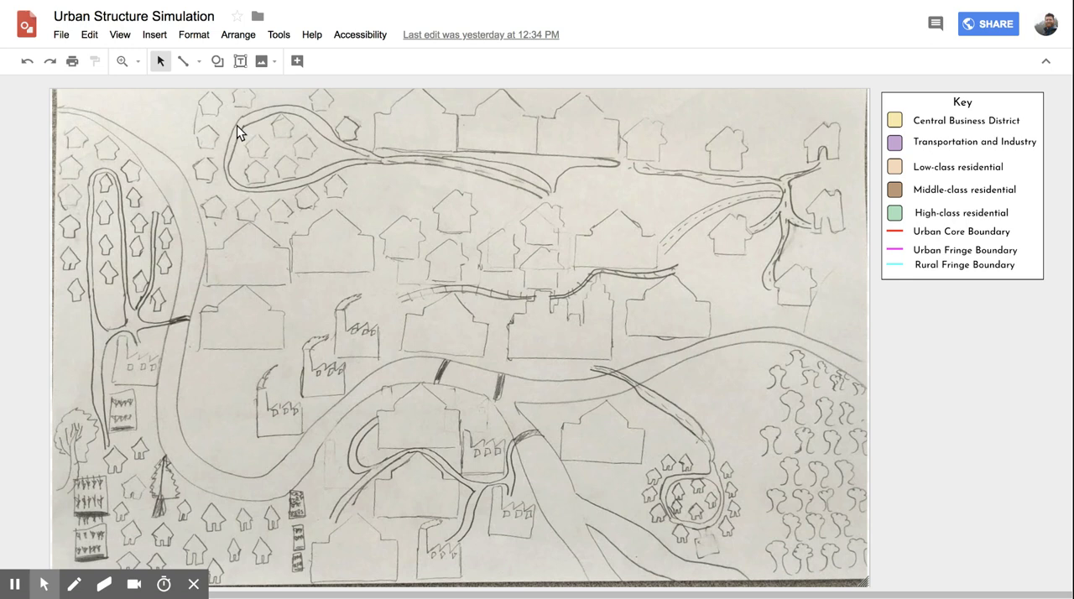
pyautogui.moveTo(183, 60)
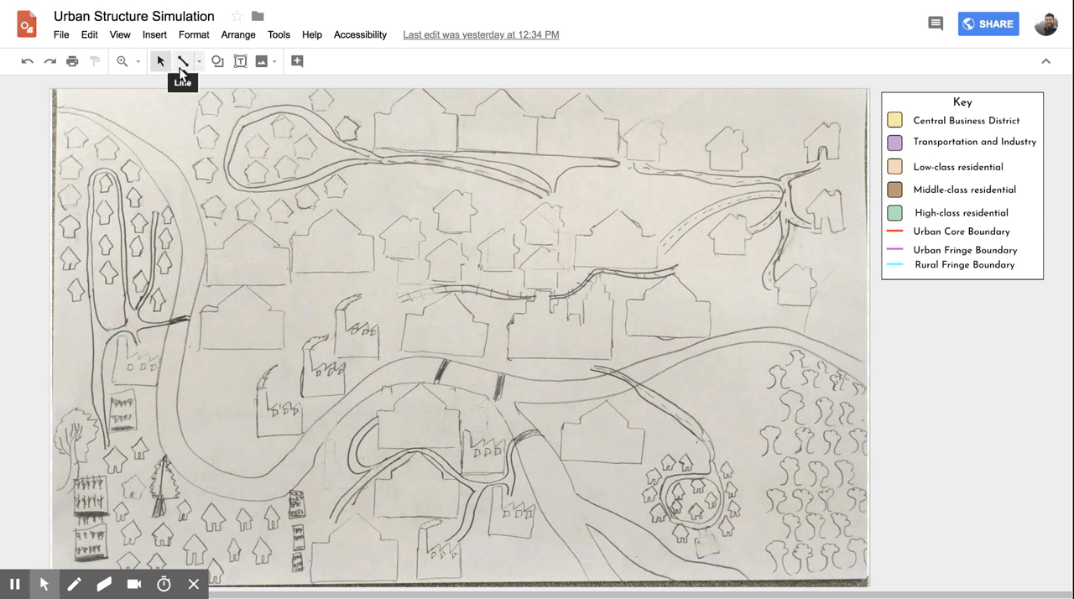
pyautogui.moveTo(183, 69)
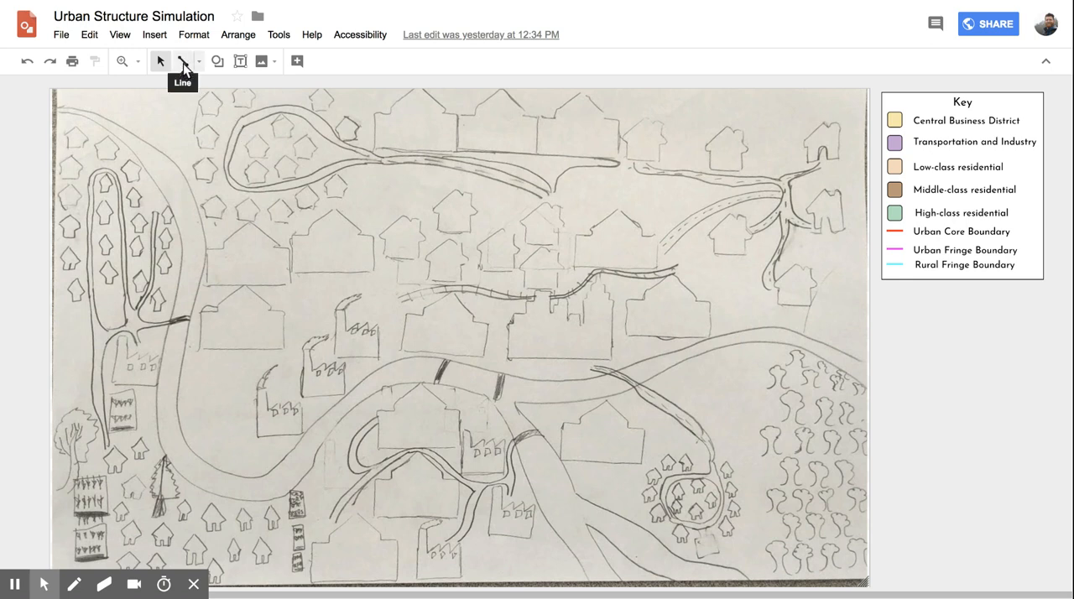
# - Trace a polyline outline around the central block of buildings between the two roads
pyautogui.click(201, 60)
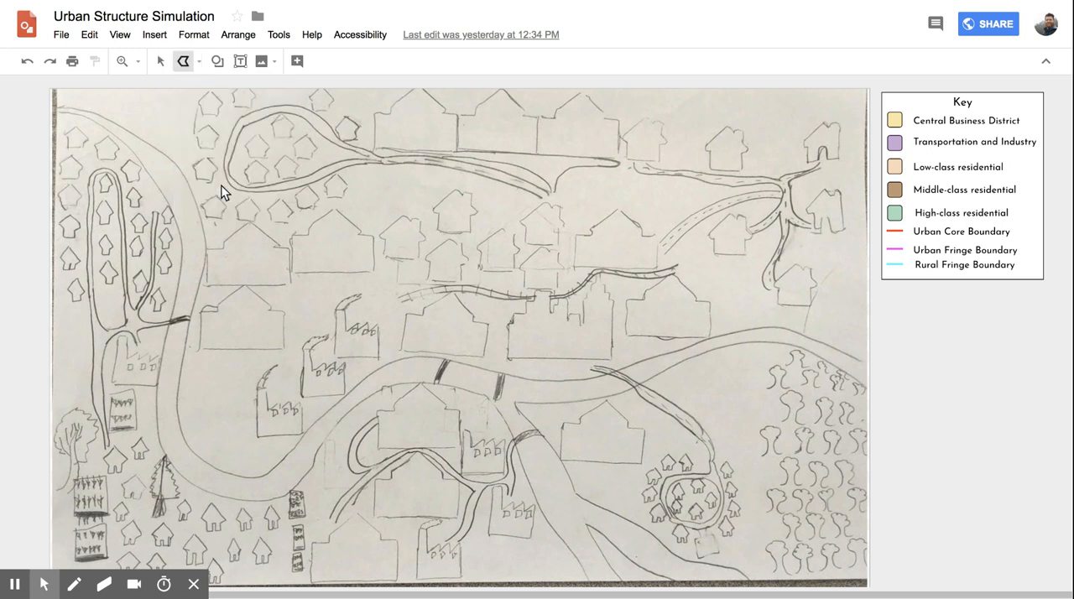
pyautogui.moveTo(547, 290)
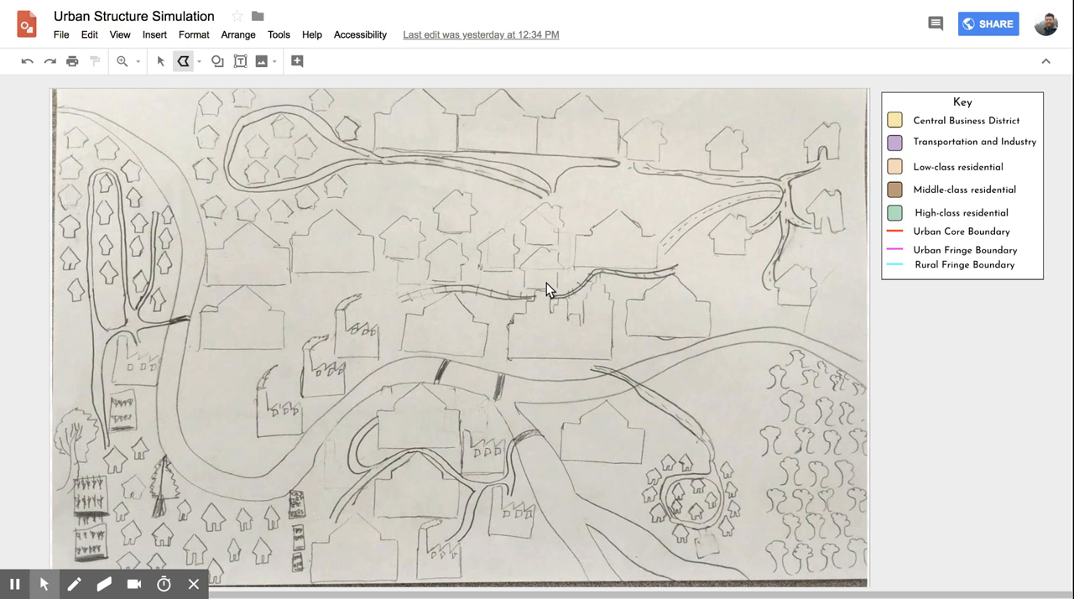
pyautogui.moveTo(540, 293)
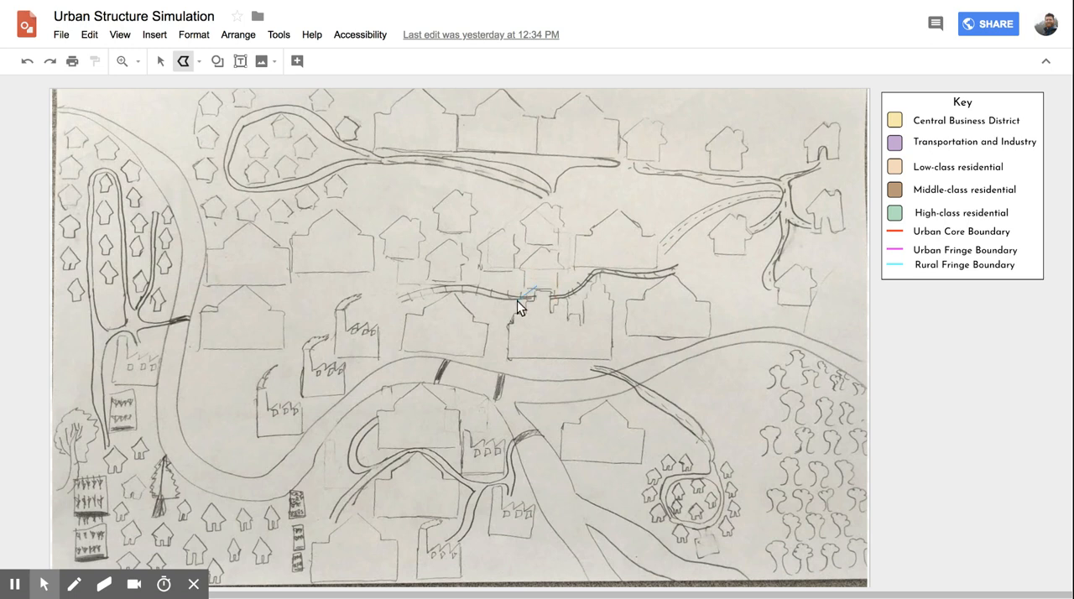
pyautogui.moveTo(529, 292); pyautogui.dragTo(495, 359)
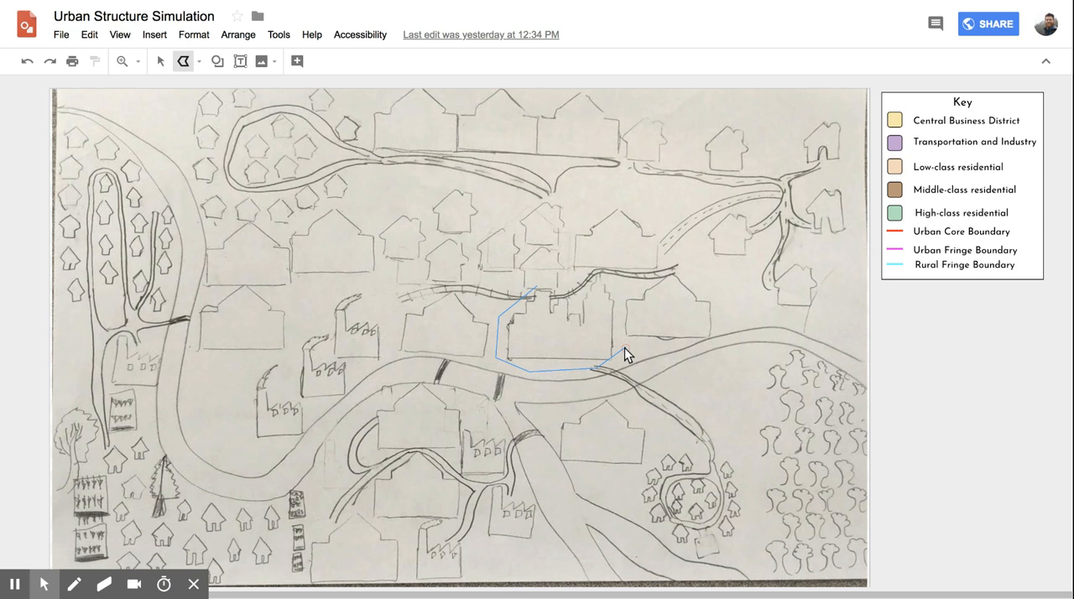
pyautogui.moveTo(624, 352); pyautogui.dragTo(604, 276)
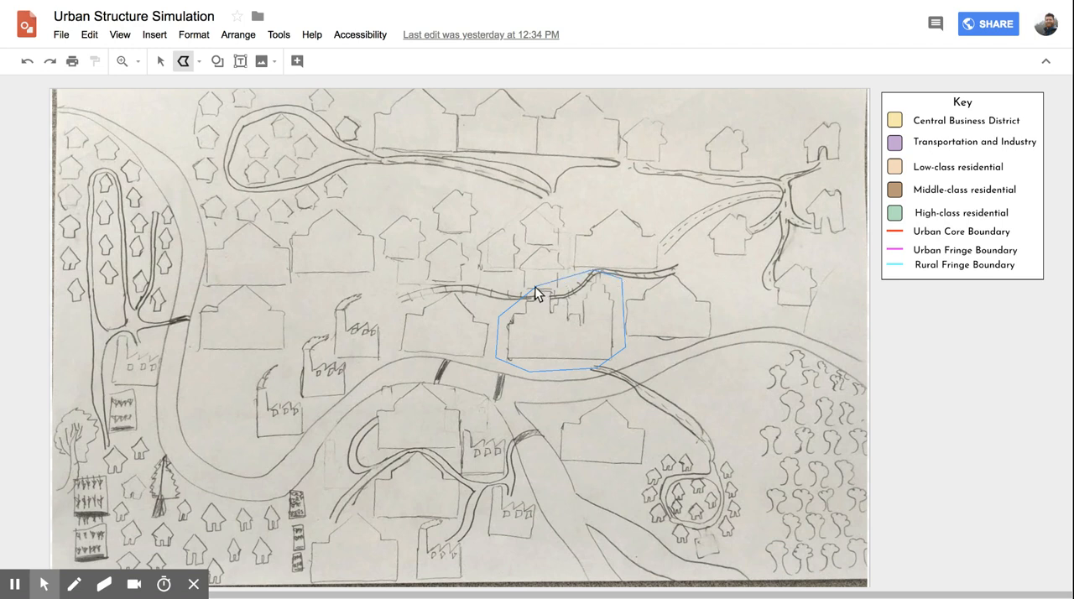
pyautogui.moveTo(547, 302)
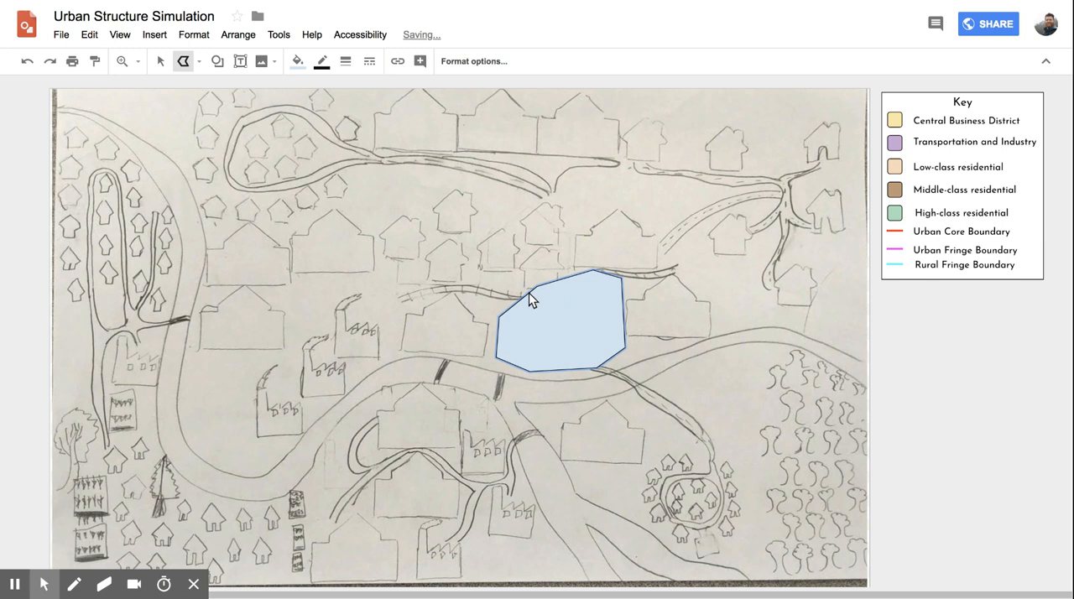
pyautogui.moveTo(560, 322)
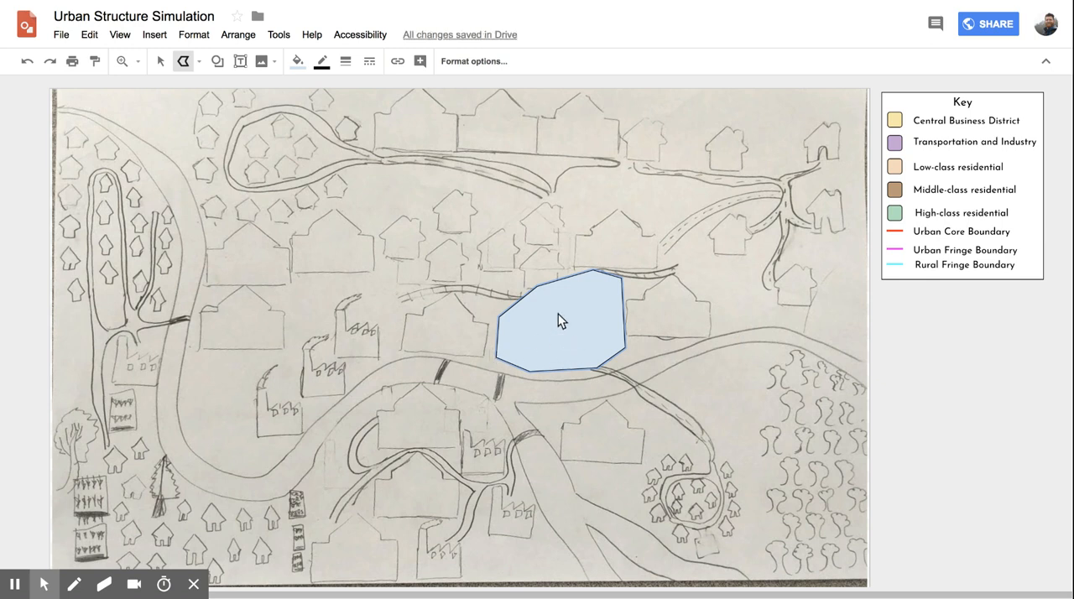
pyautogui.moveTo(550, 322)
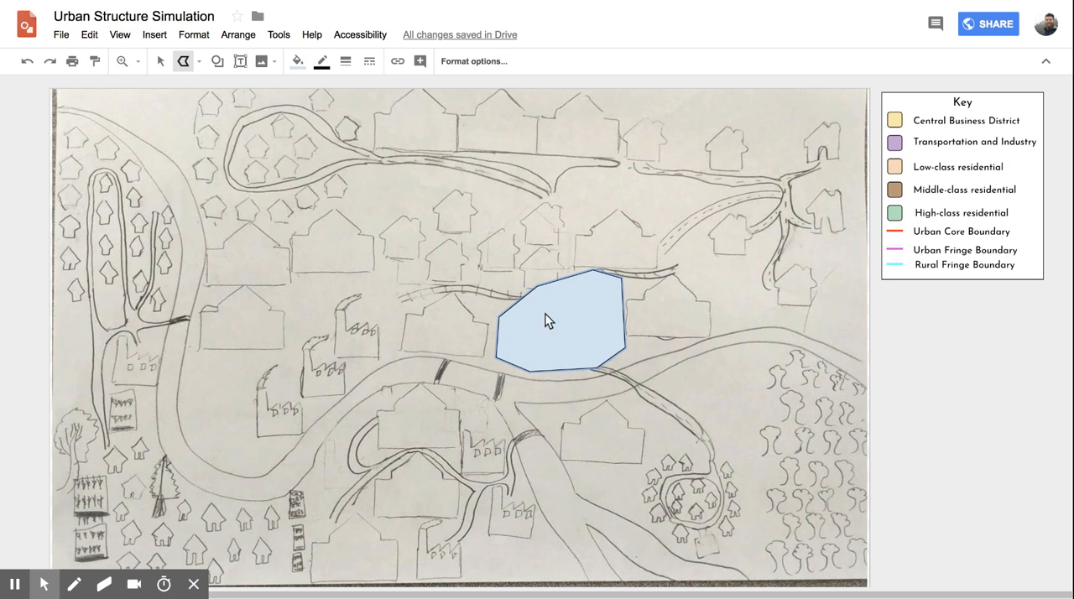
pyautogui.moveTo(298, 61)
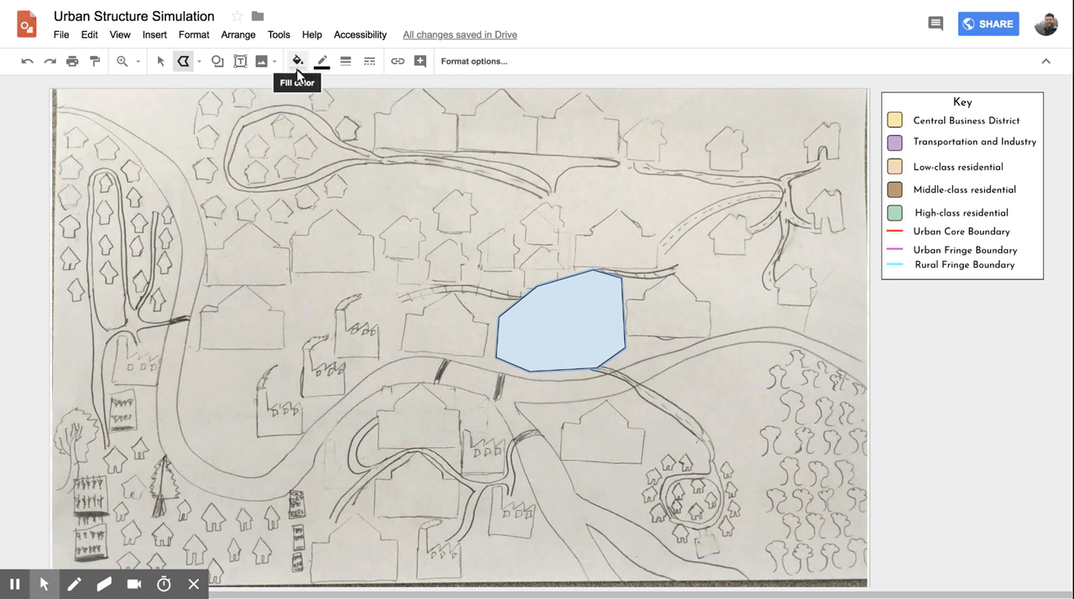
# - Fill the central shape yellow, then the key's custom pale yellow Central Business District colour
pyautogui.click(297, 60)
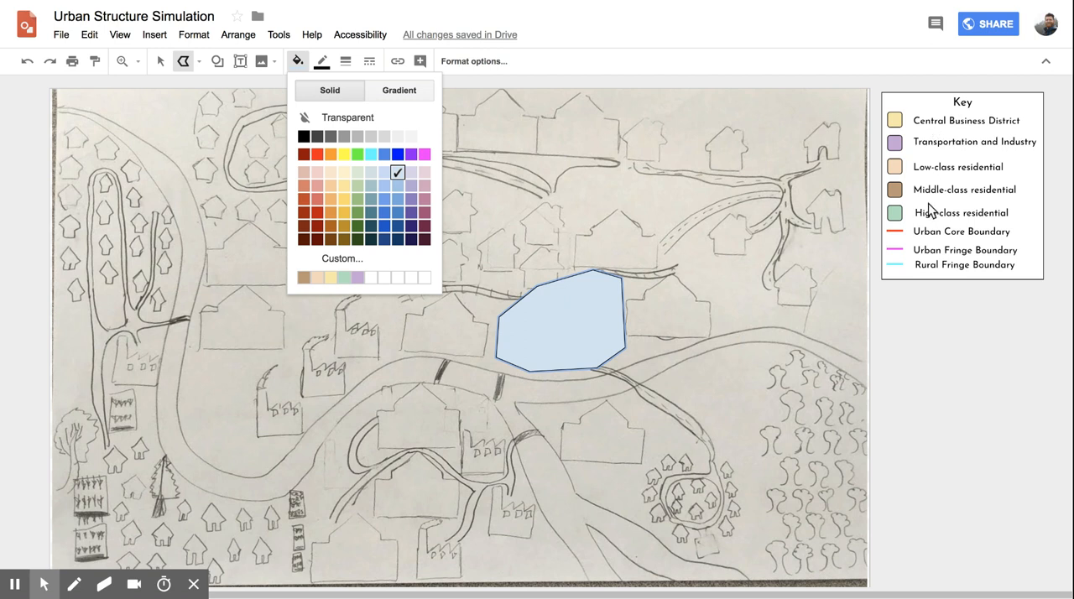
pyautogui.moveTo(943, 220)
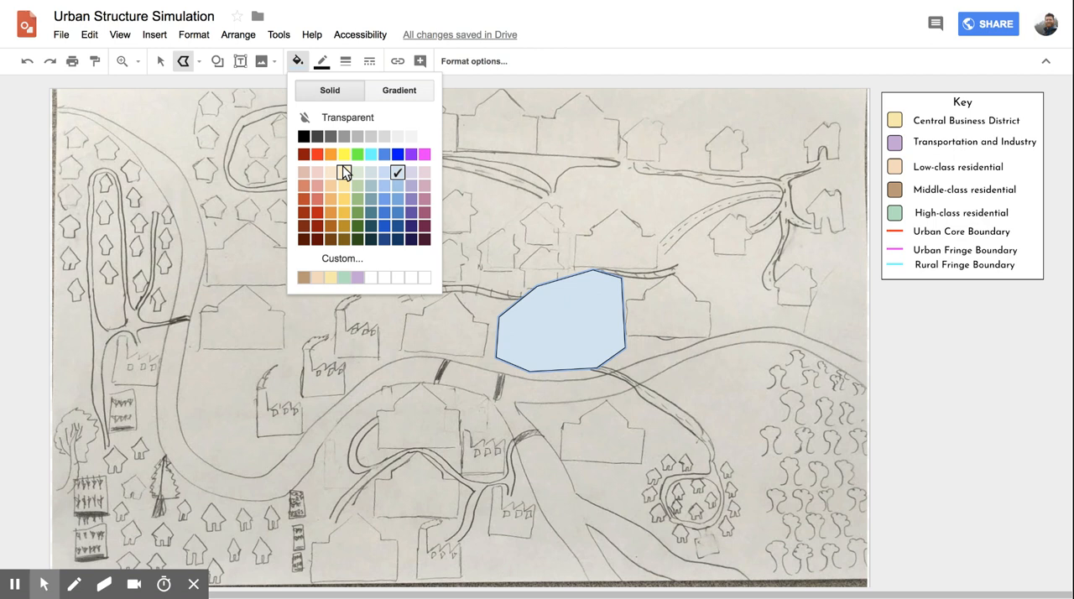
pyautogui.click(342, 154)
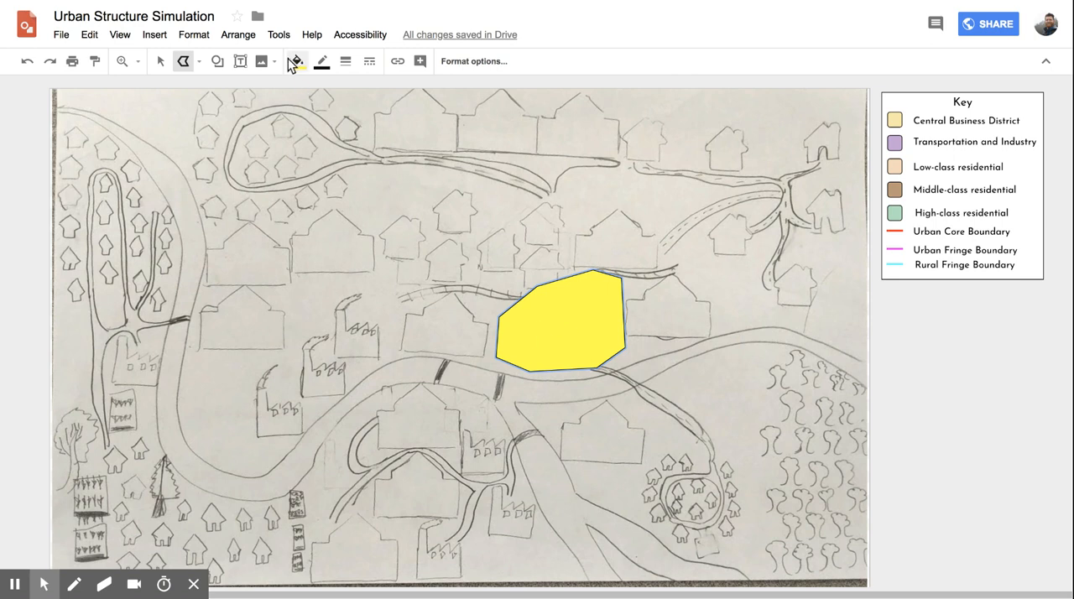
pyautogui.click(292, 60)
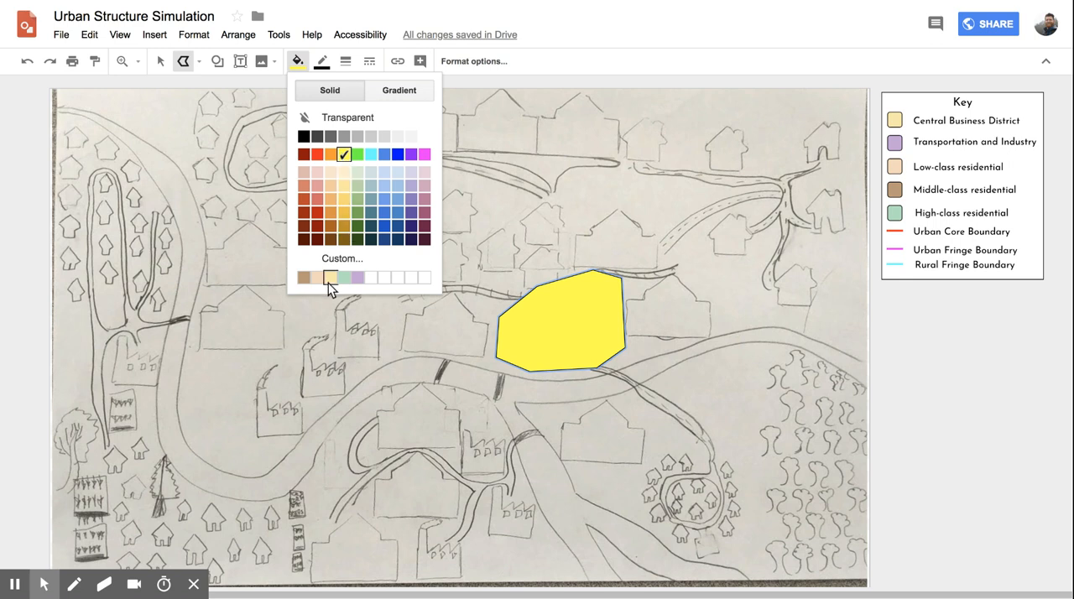
pyautogui.click(329, 277)
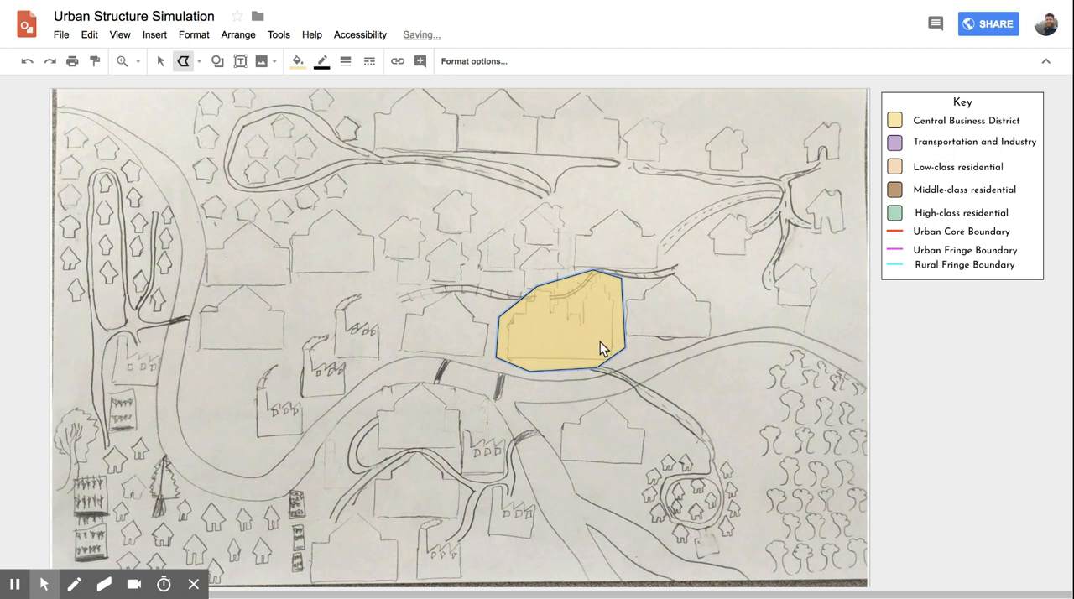
pyautogui.moveTo(505, 326)
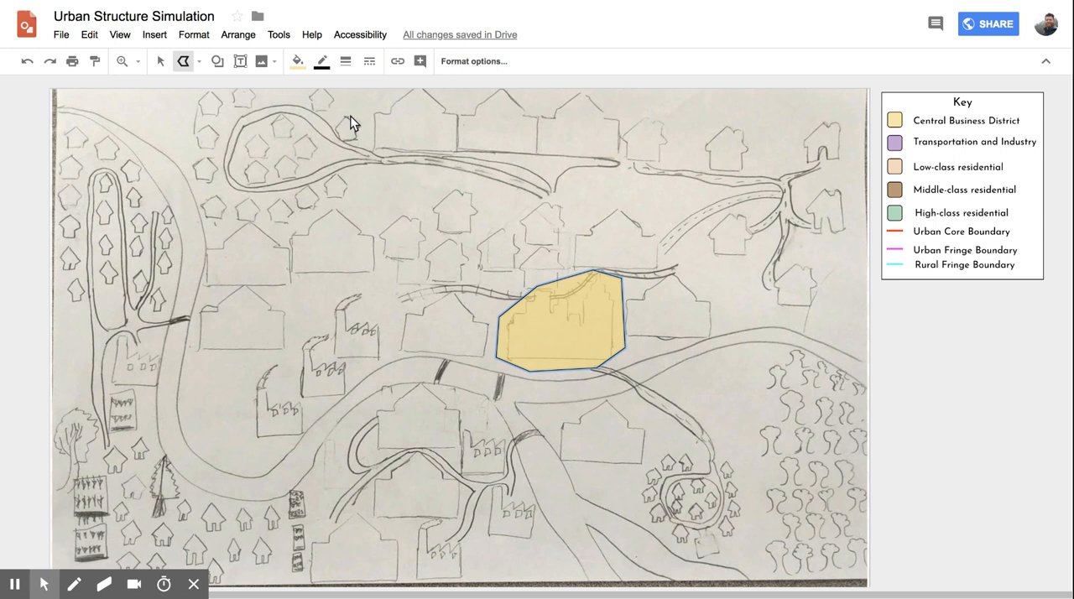
# - Set the shape's border to the same pale yellow and deselect the finished district
pyautogui.click(322, 60)
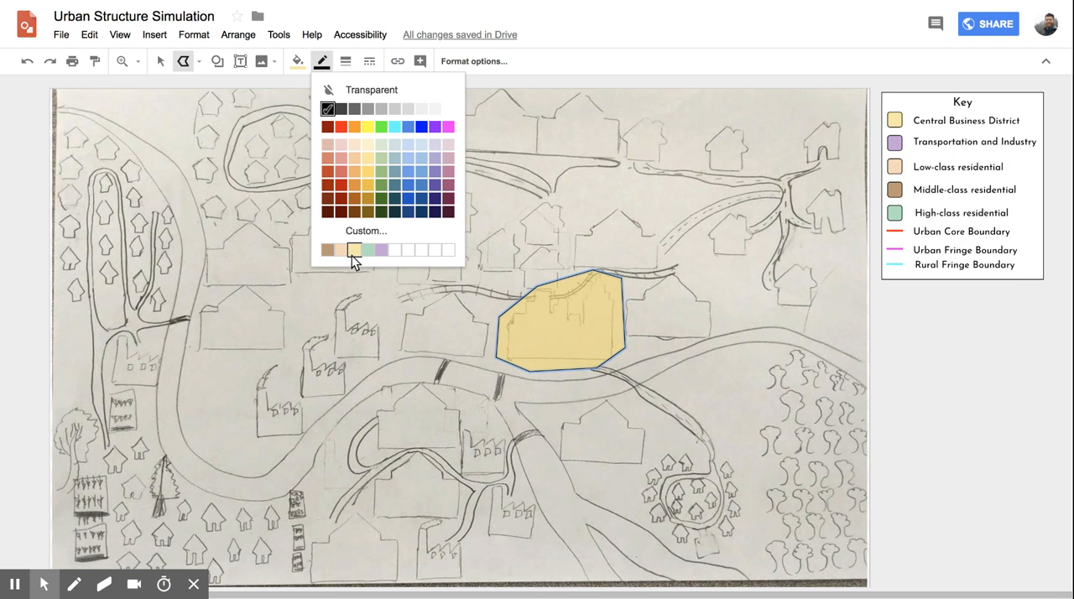
pyautogui.click(354, 248)
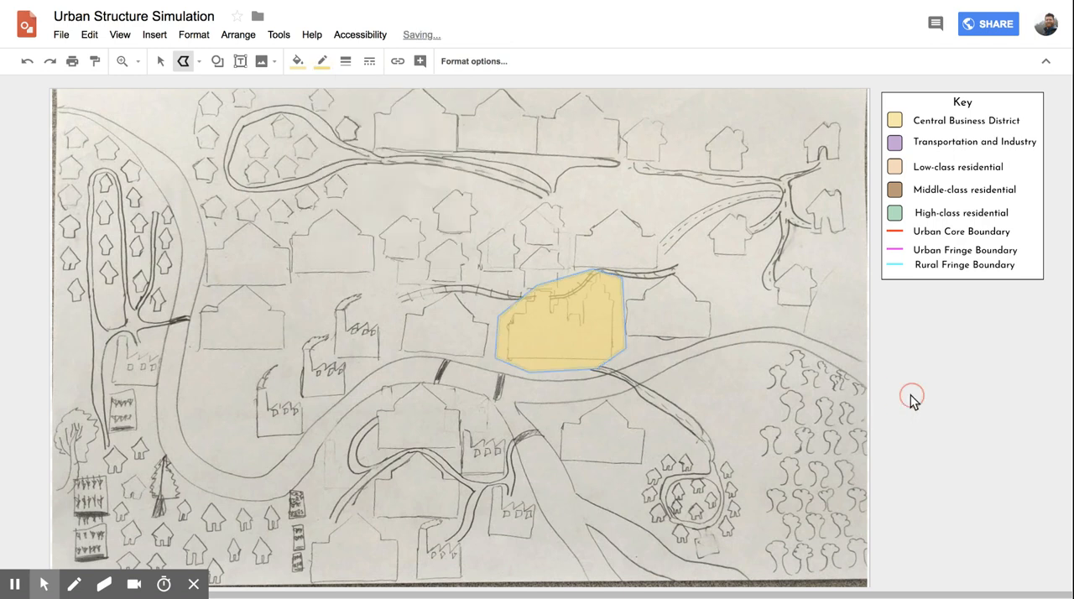
pyautogui.moveTo(914, 394); pyautogui.dragTo(939, 467)
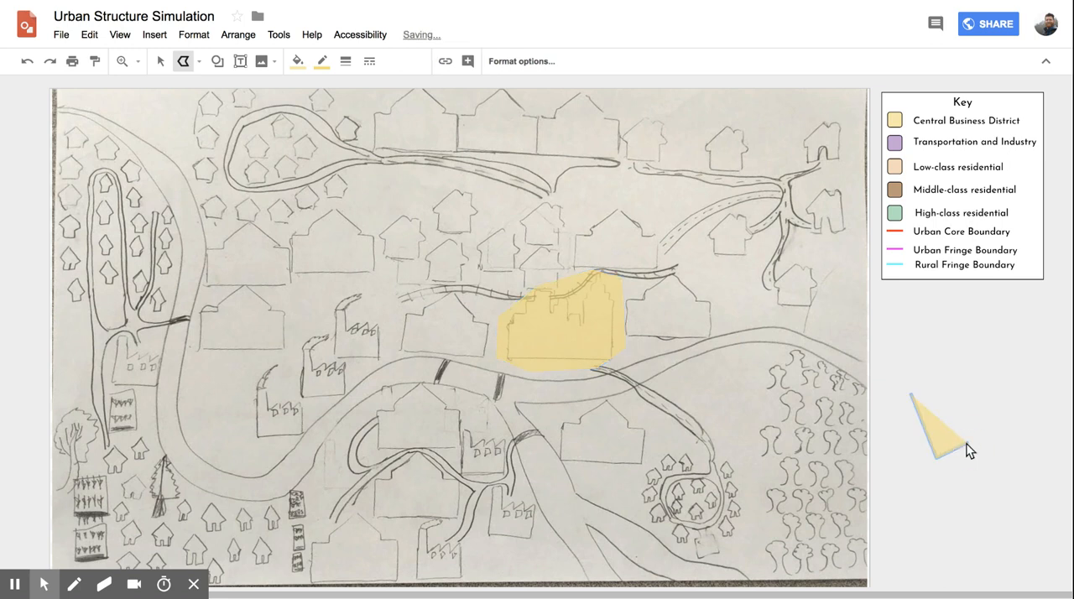
pyautogui.click(554, 322)
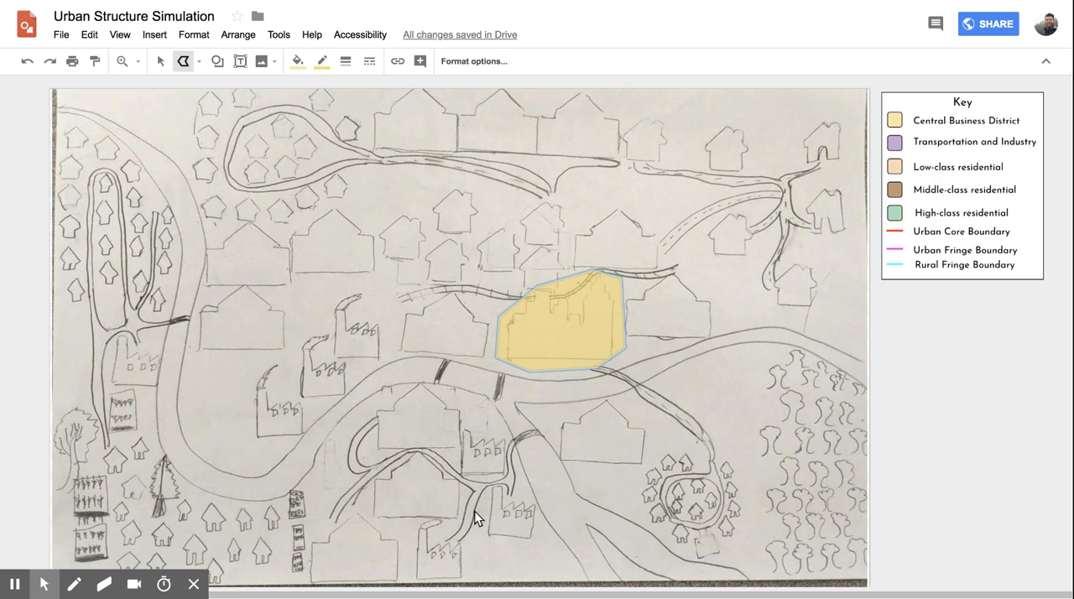
pyautogui.moveTo(406, 473)
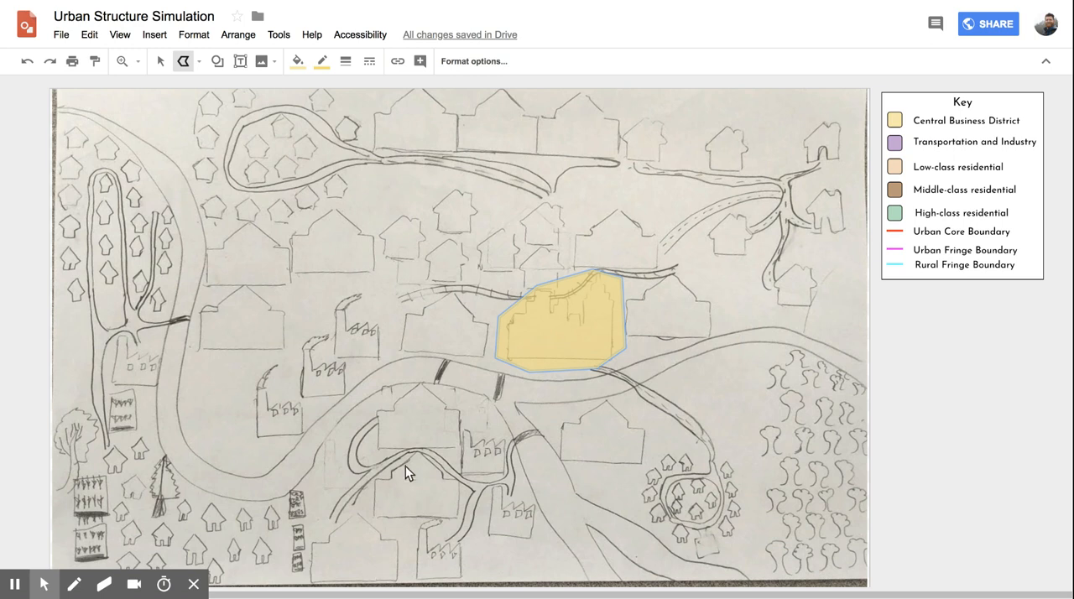
pyautogui.moveTo(406, 480)
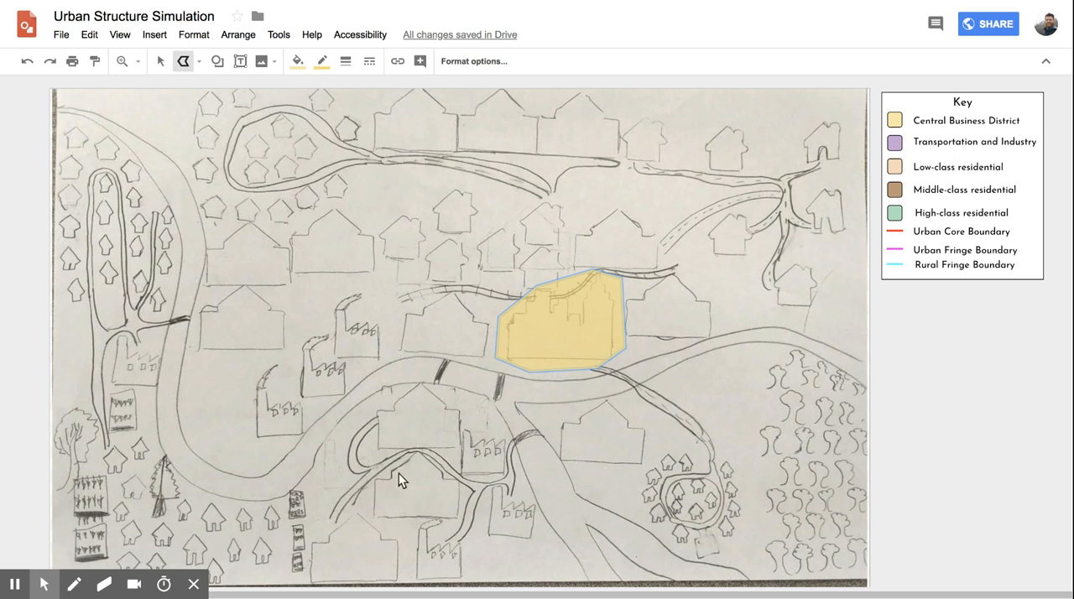
pyautogui.moveTo(422, 429)
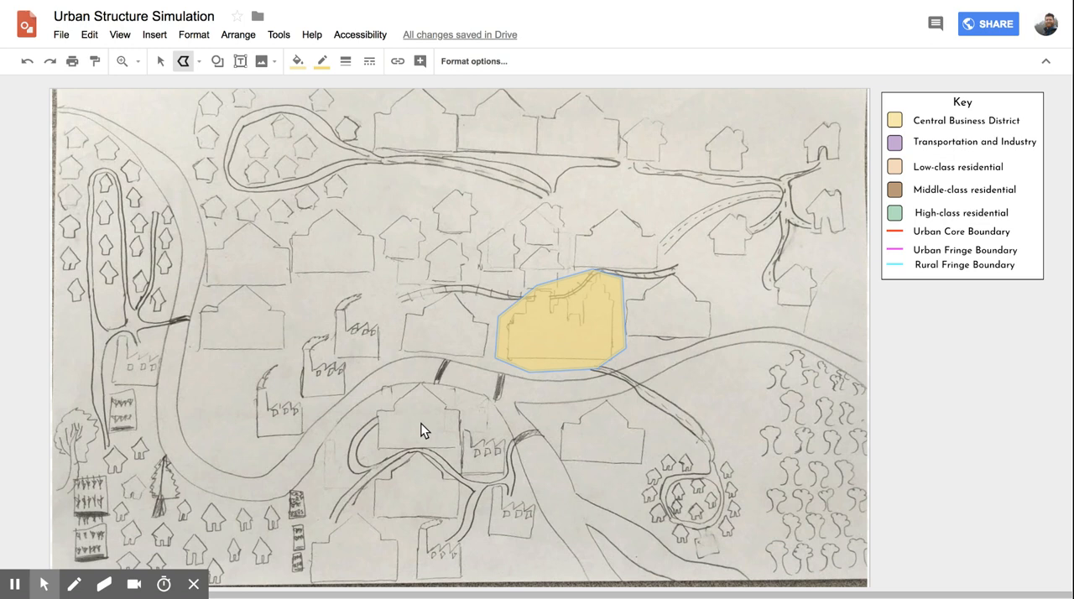
pyautogui.moveTo(490, 466)
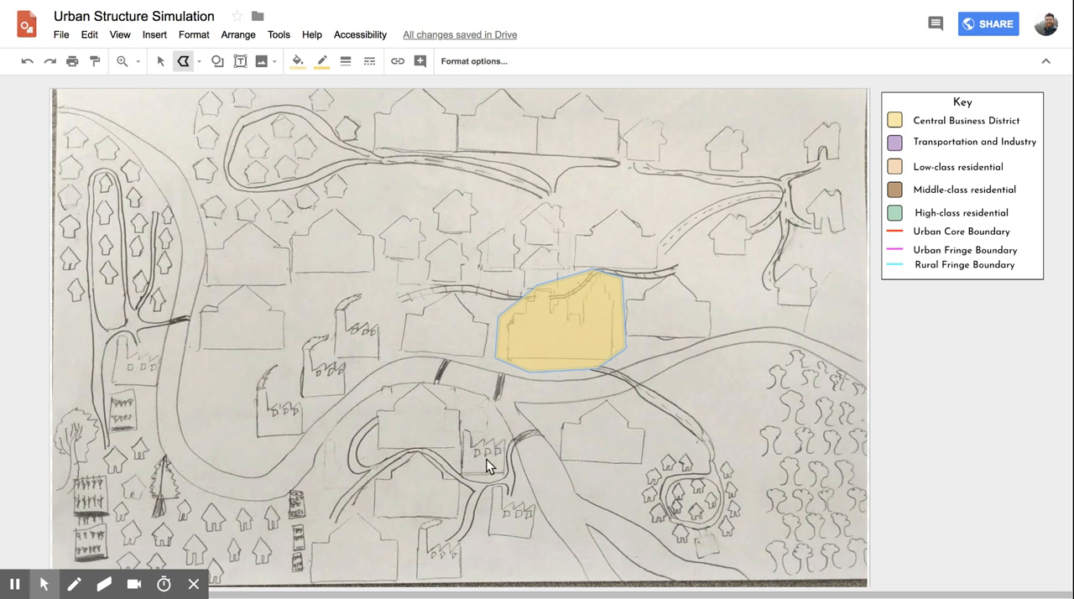
pyautogui.moveTo(513, 473)
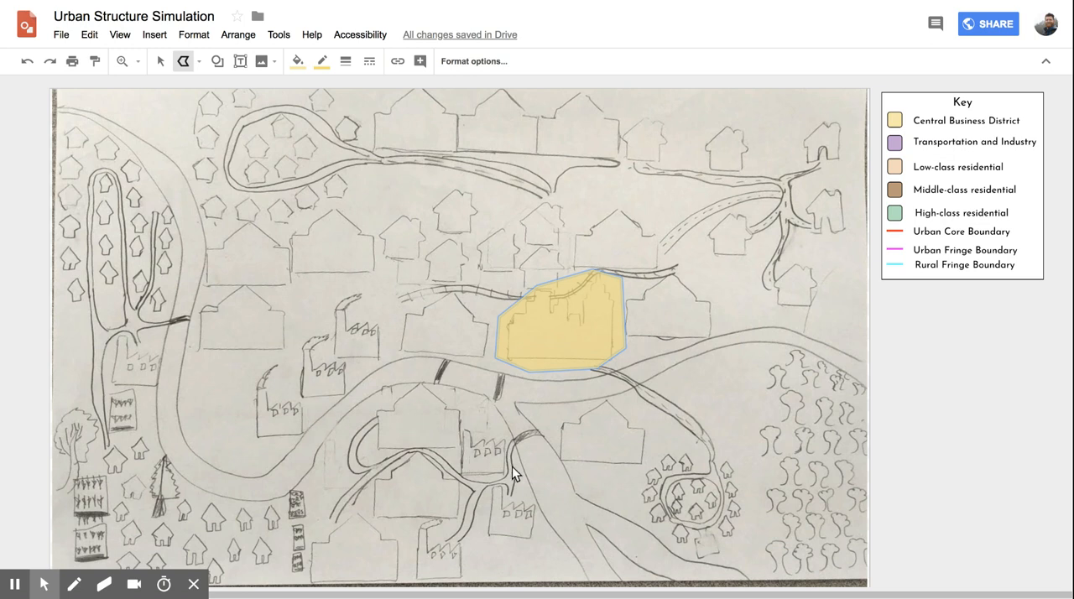
pyautogui.moveTo(402, 414)
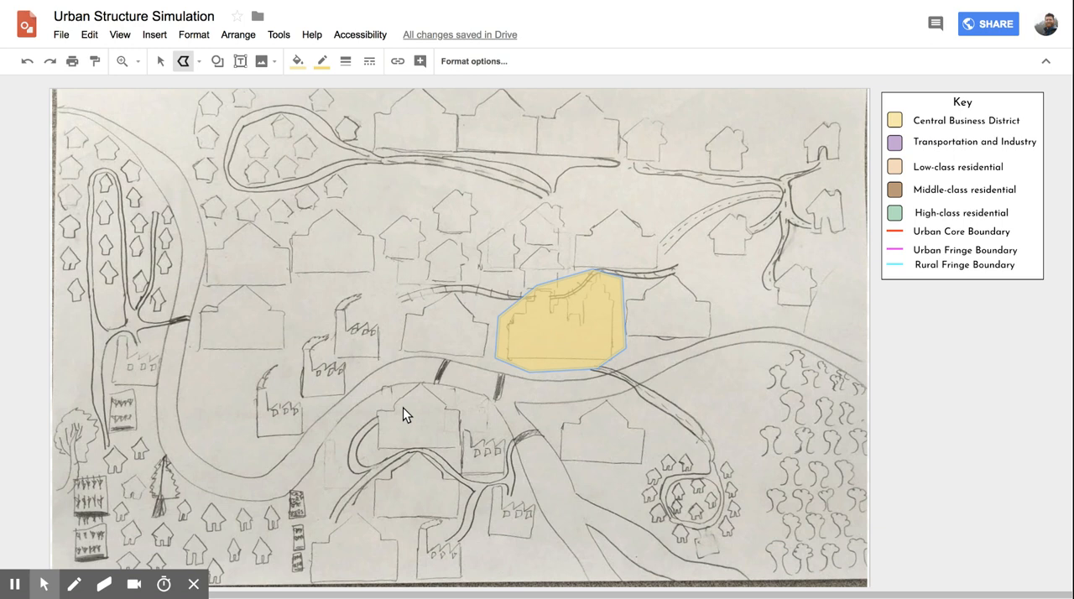
pyautogui.moveTo(406, 415)
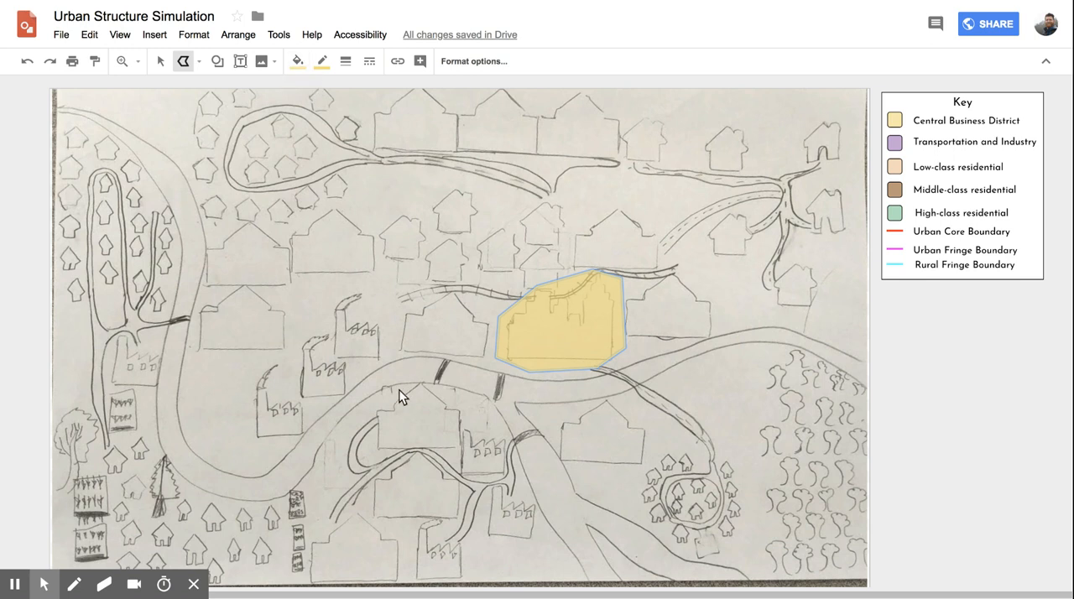
# - Trace an outline around the lower-left map area south of the river
pyautogui.moveTo(384, 406); pyautogui.dragTo(366, 461)
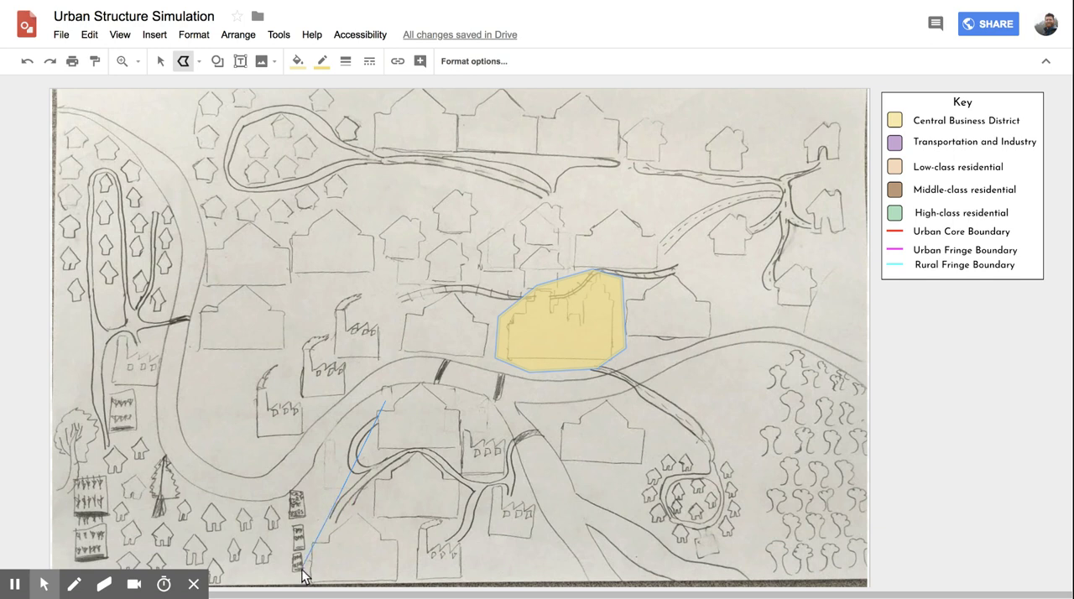
pyautogui.moveTo(304, 573); pyautogui.dragTo(387, 587)
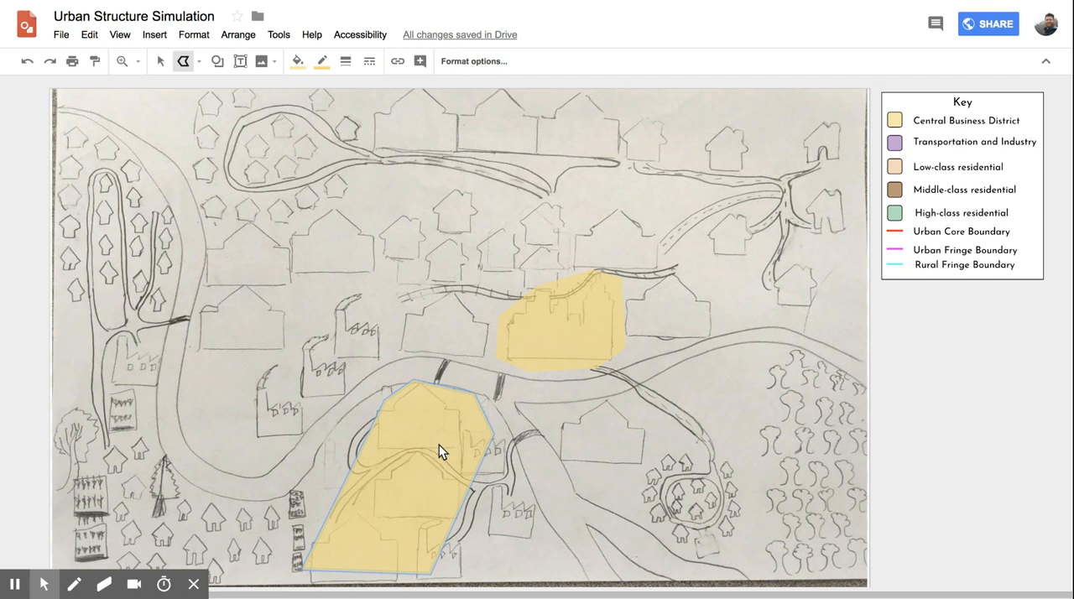
# - Fill the southern polygon with the Low-class residential peach from the recent colours
pyautogui.click(298, 60)
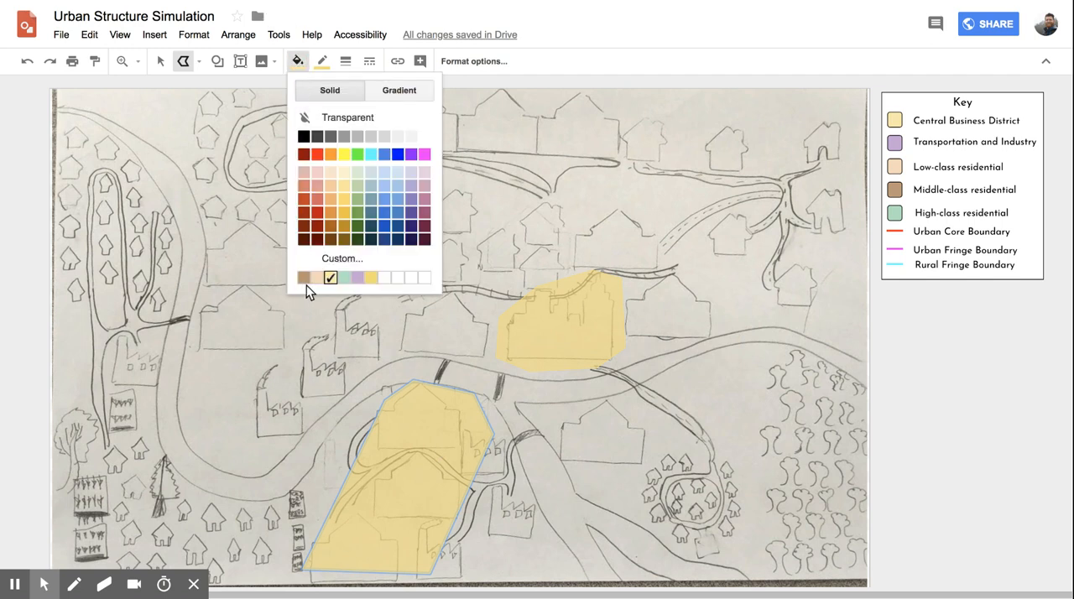
pyautogui.click(305, 277)
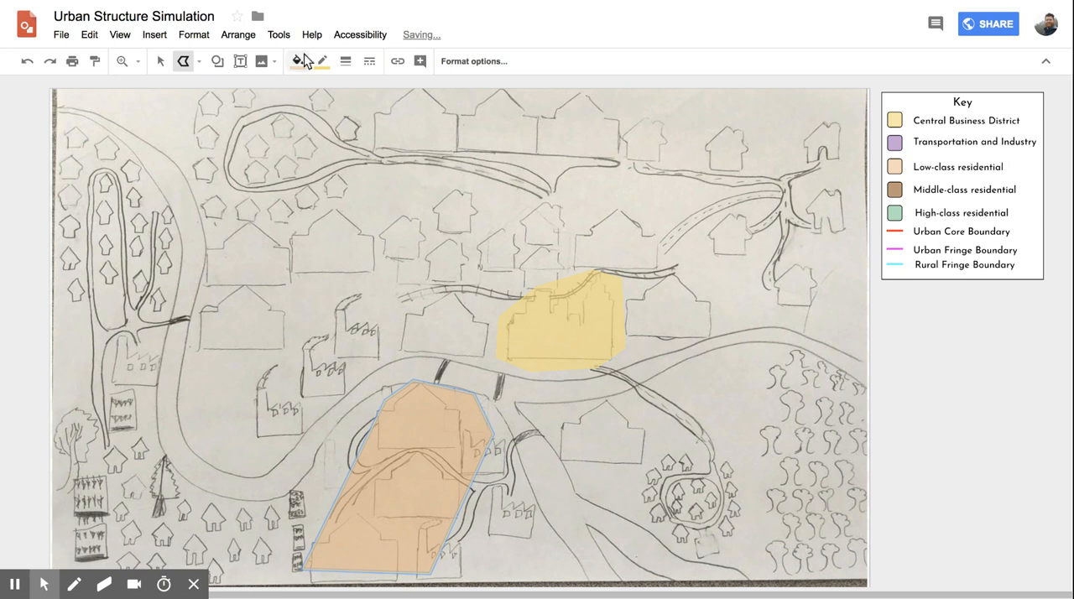
pyautogui.click(322, 61)
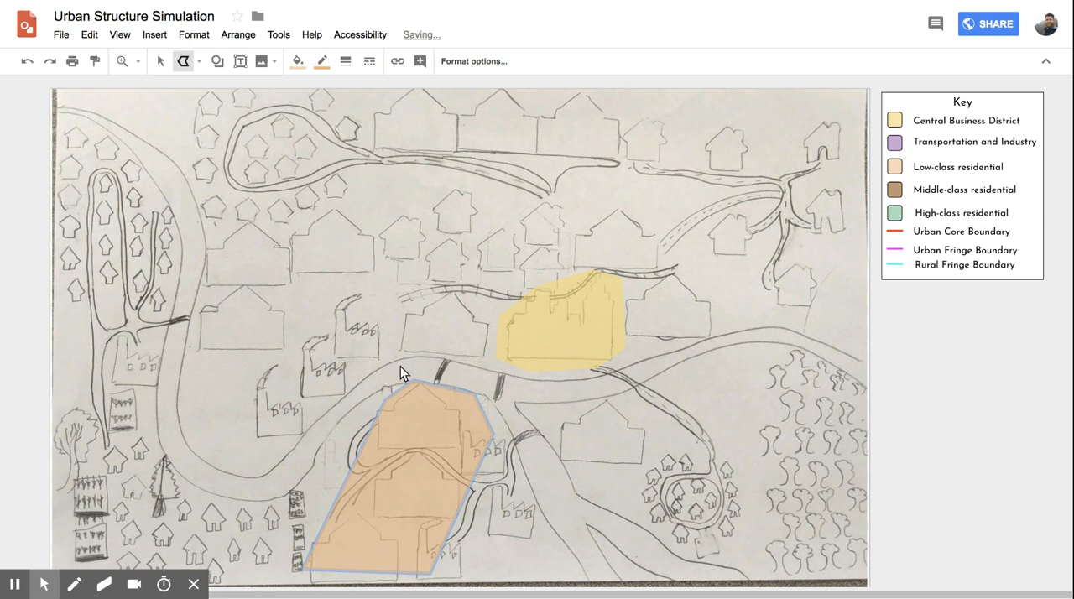
pyautogui.moveTo(289, 212)
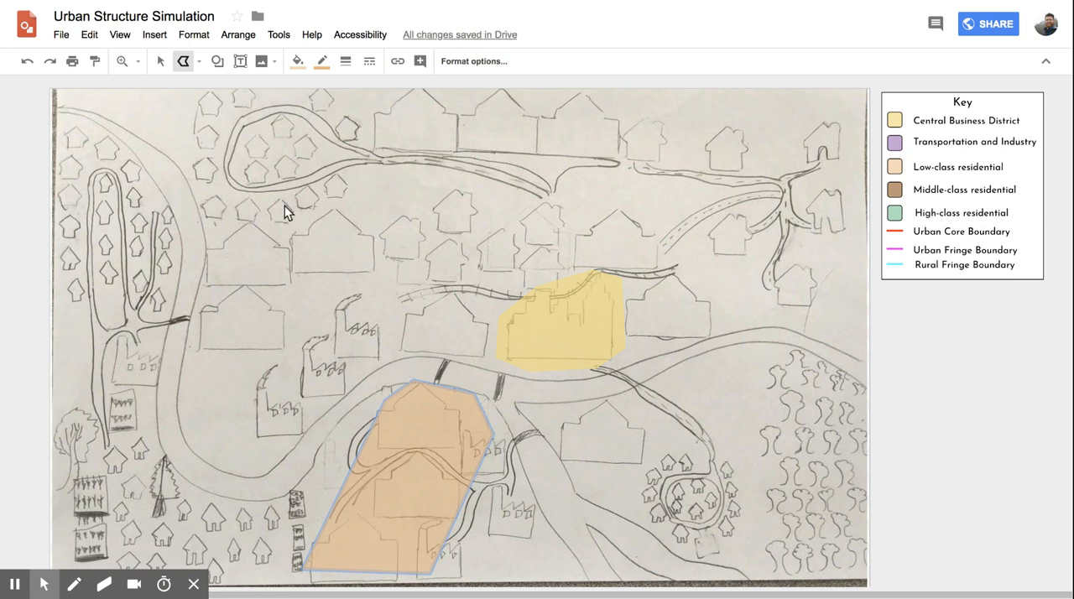
pyautogui.moveTo(298, 60)
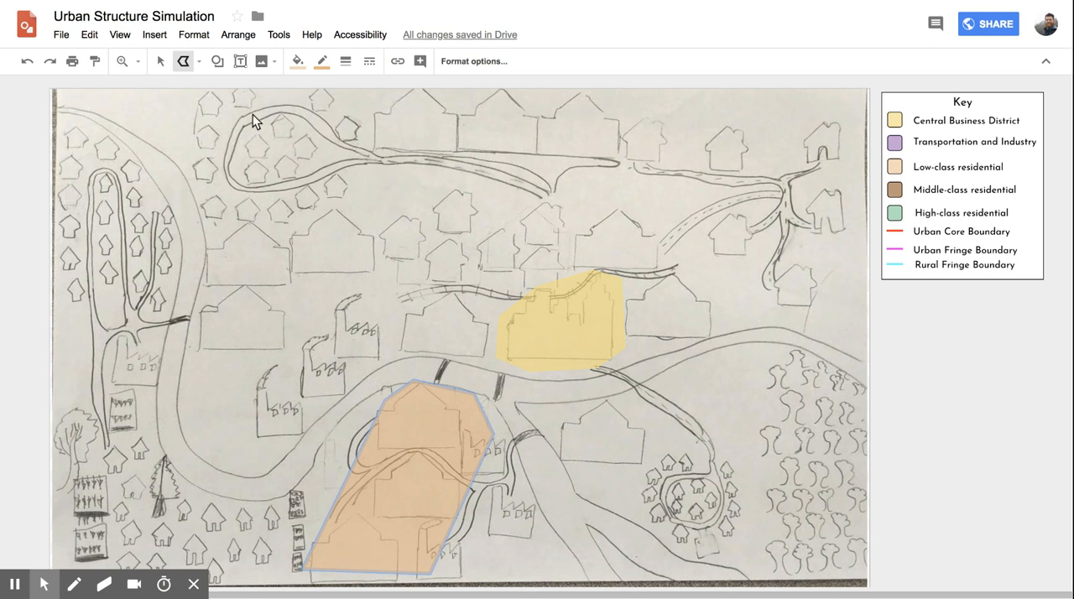
pyautogui.moveTo(247, 430)
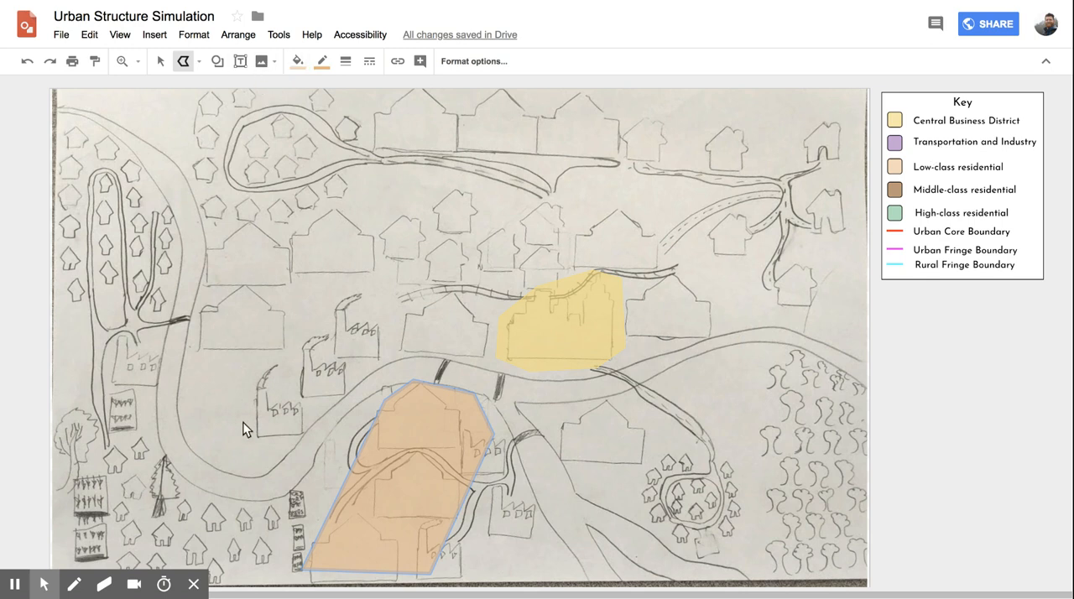
pyautogui.moveTo(191, 364)
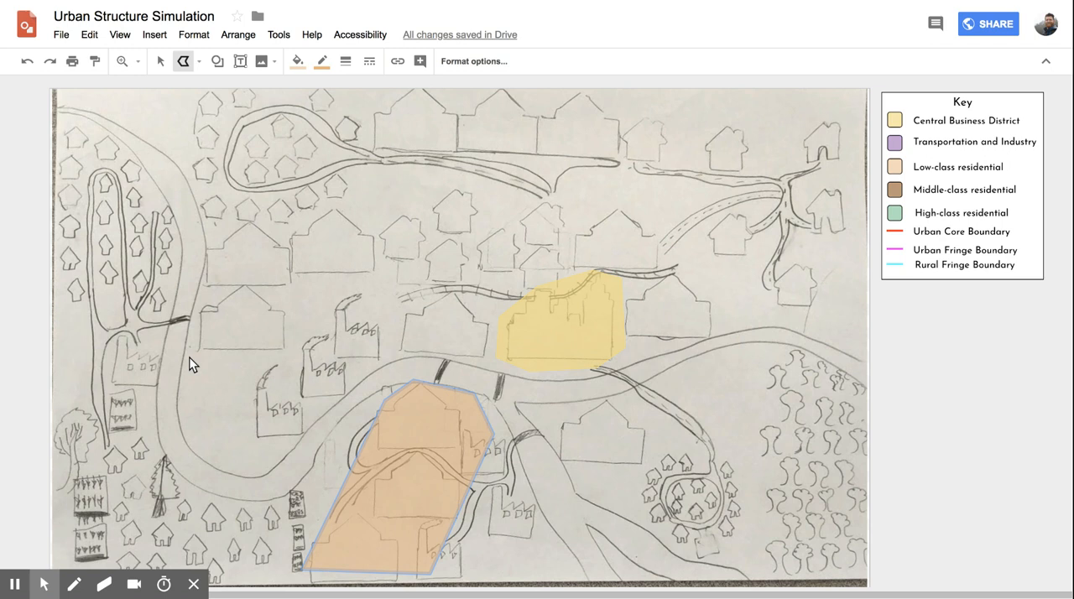
pyautogui.moveTo(208, 376)
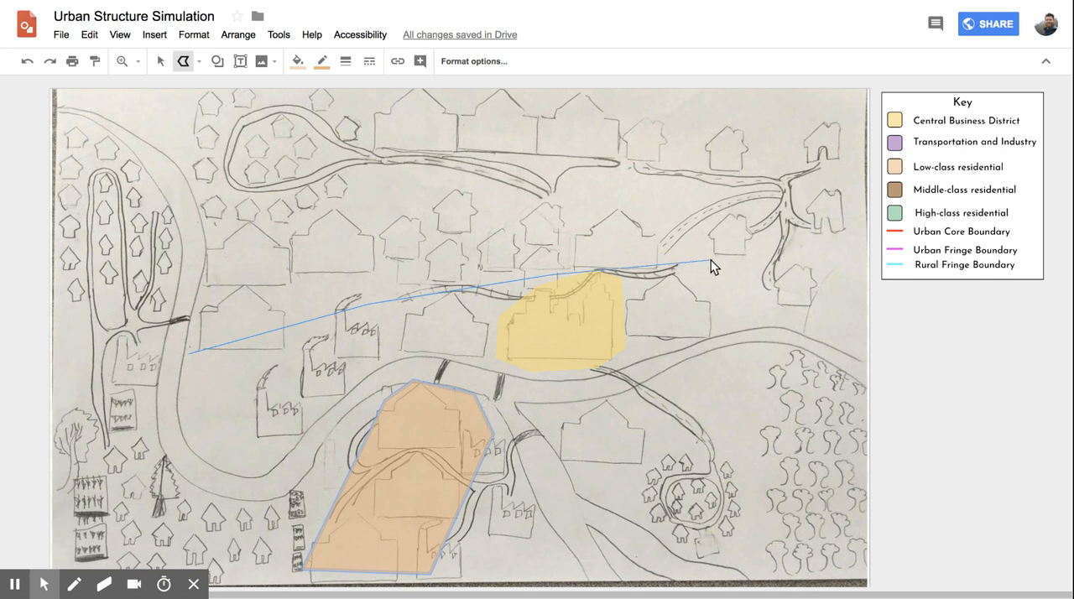
# - Close a large polygon across the river and factories and fill it Transportation and Industry purple
pyautogui.moveTo(708, 265); pyautogui.dragTo(524, 416)
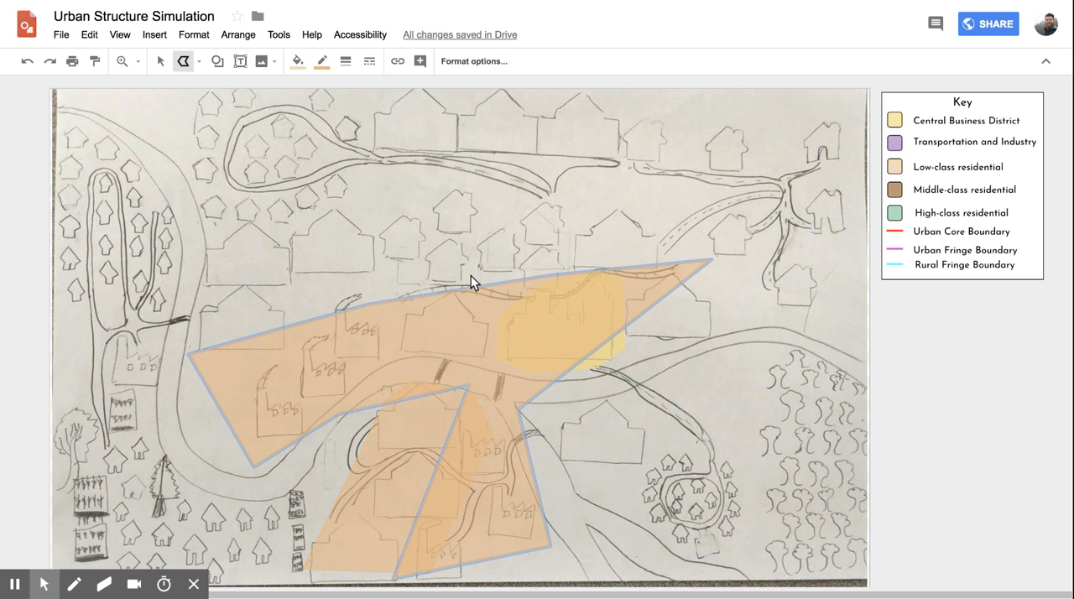
pyautogui.click(298, 60)
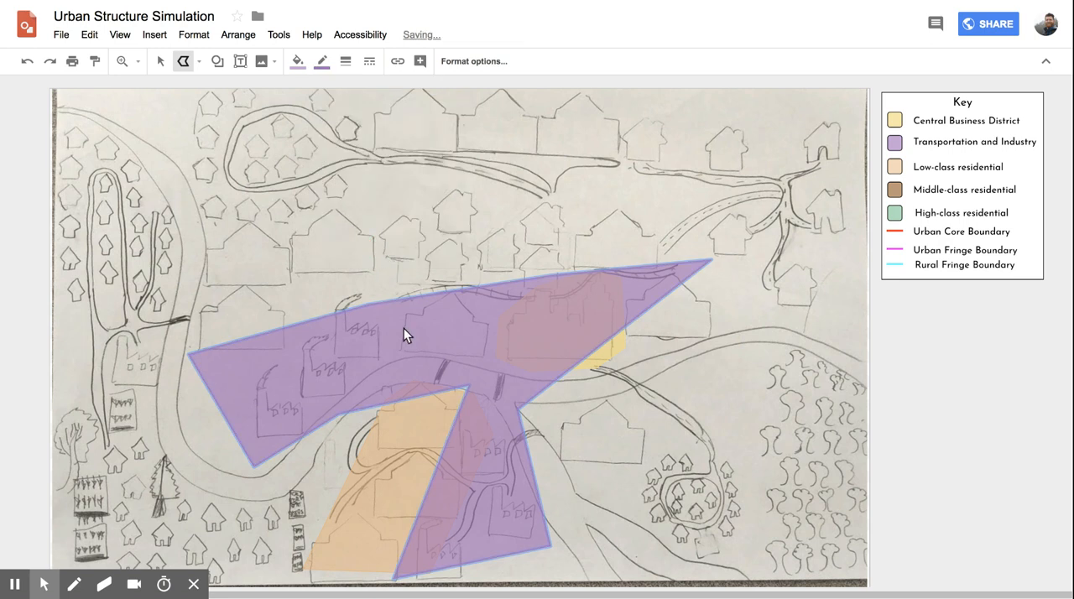
pyautogui.moveTo(422, 391)
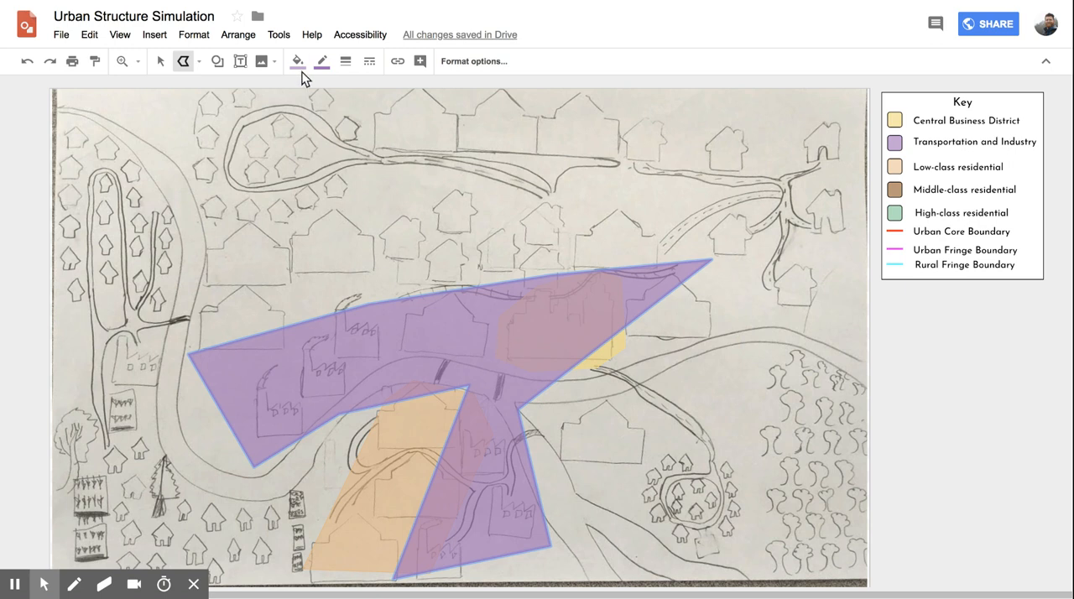
# - Lower the purple fill's opacity in Custom colour so the sketch shows through, then deselect
pyautogui.click(297, 61)
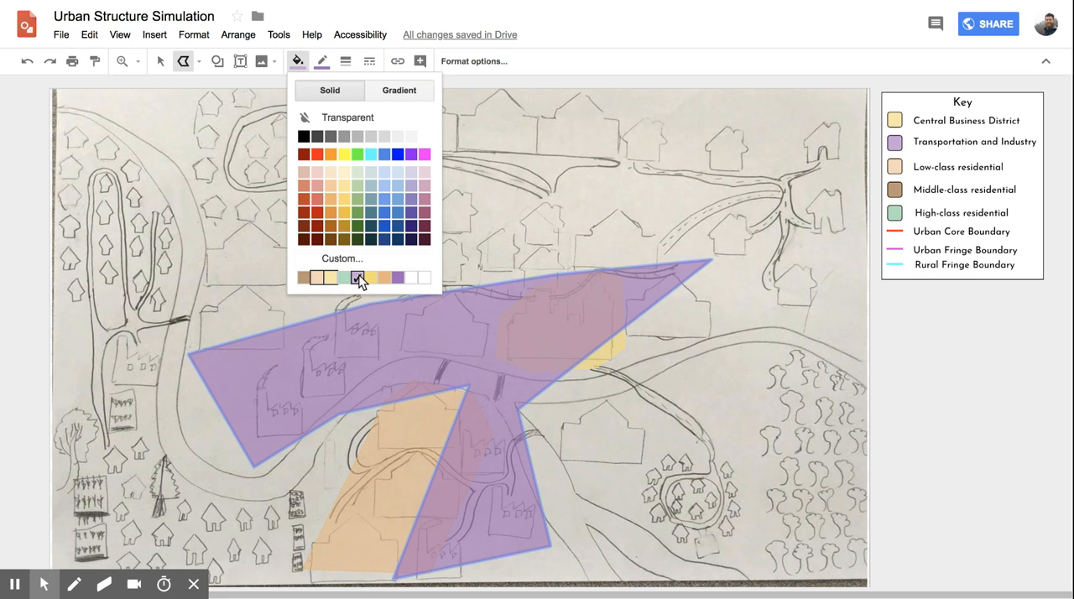
pyautogui.moveTo(359, 283)
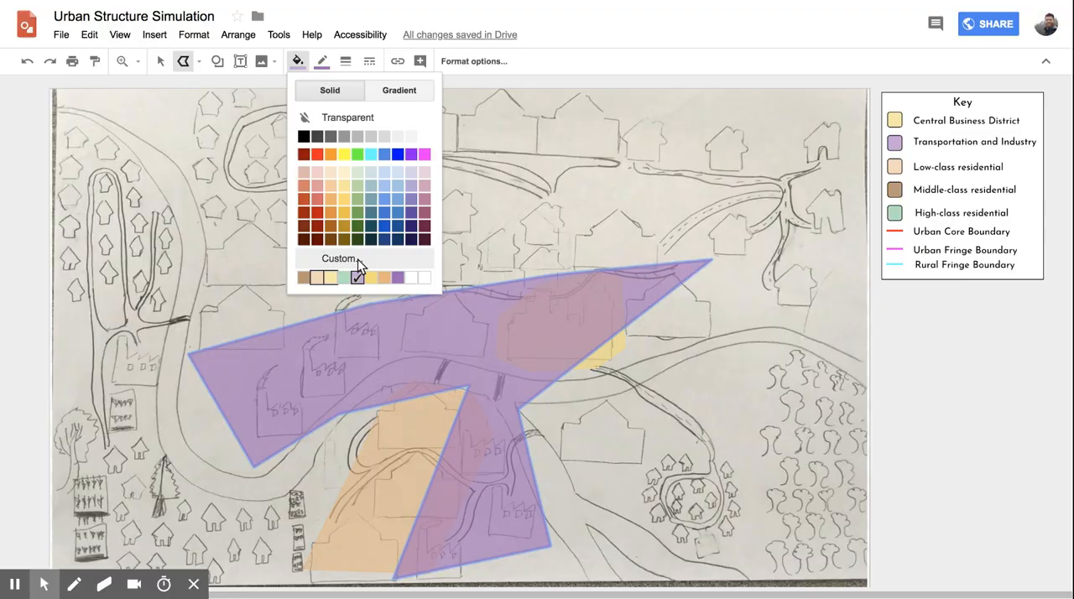
pyautogui.click(339, 258)
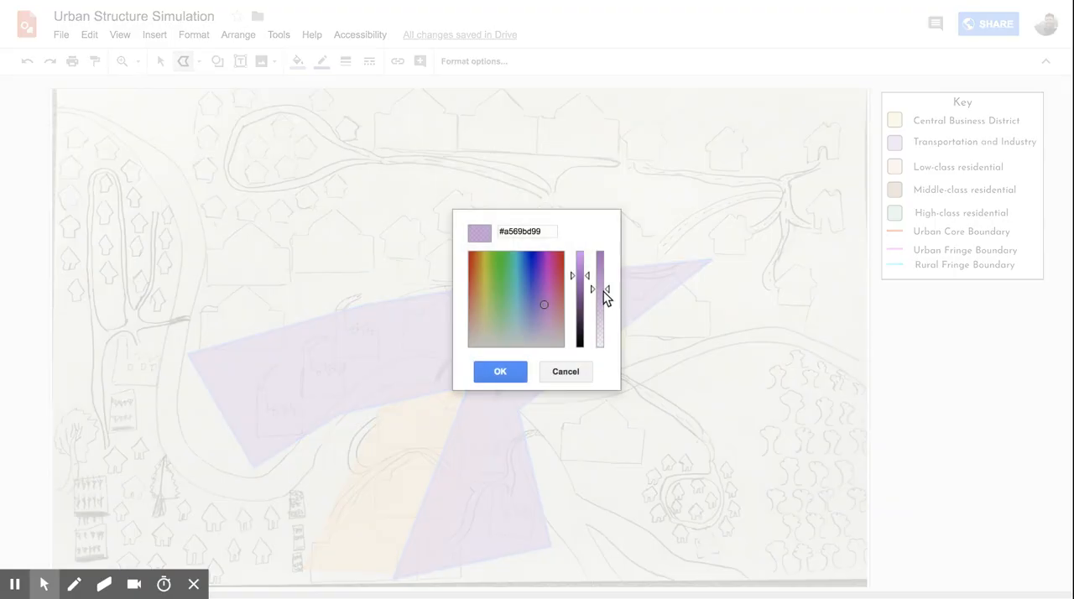
pyautogui.moveTo(607, 299)
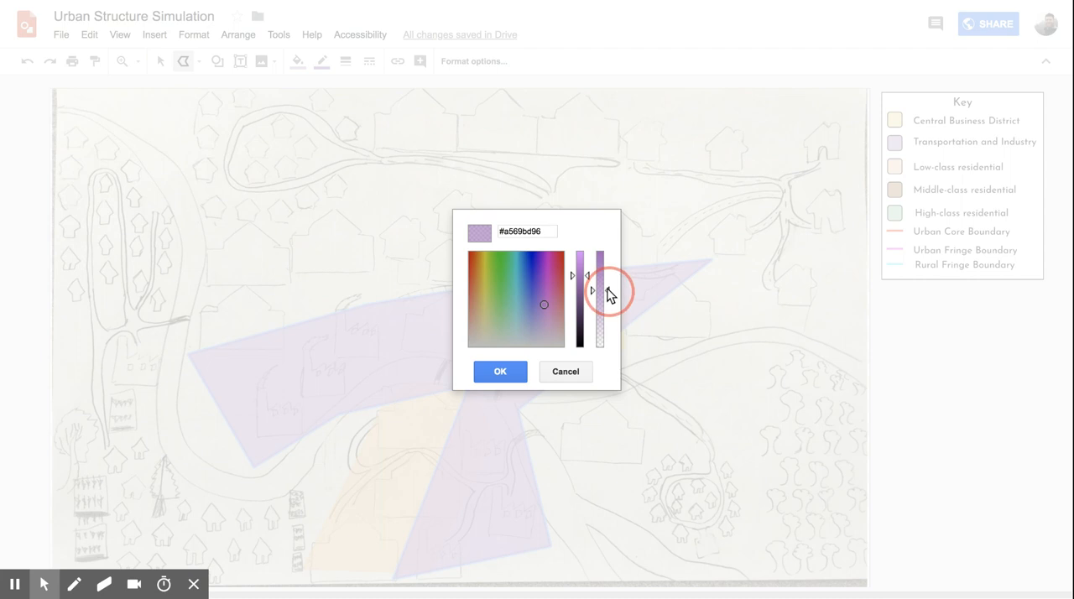
pyautogui.moveTo(597, 292); pyautogui.dragTo(599, 311)
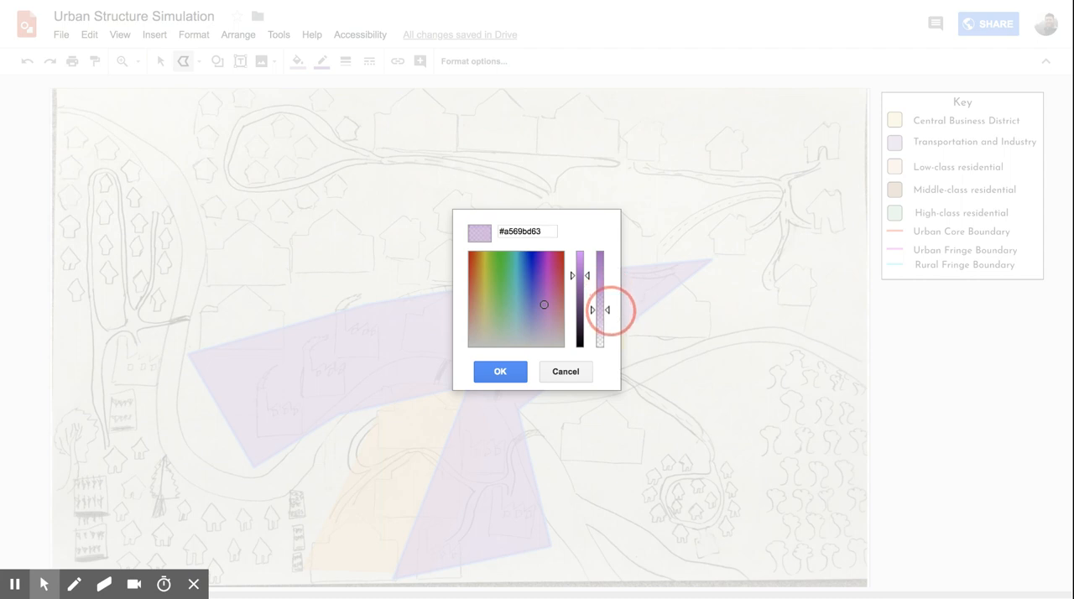
pyautogui.moveTo(607, 310); pyautogui.dragTo(607, 315)
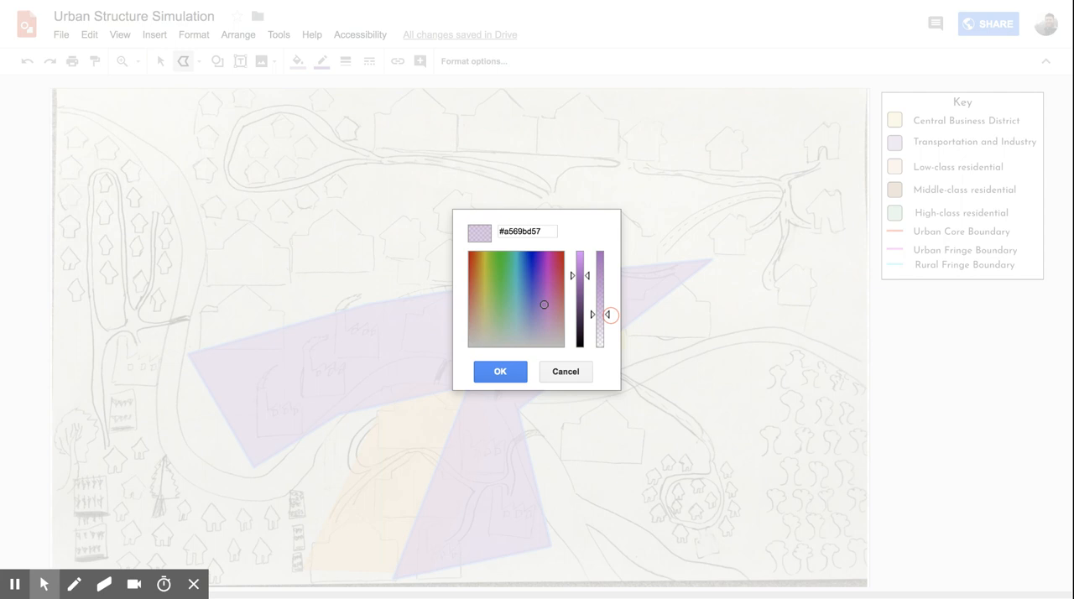
pyautogui.click(500, 371)
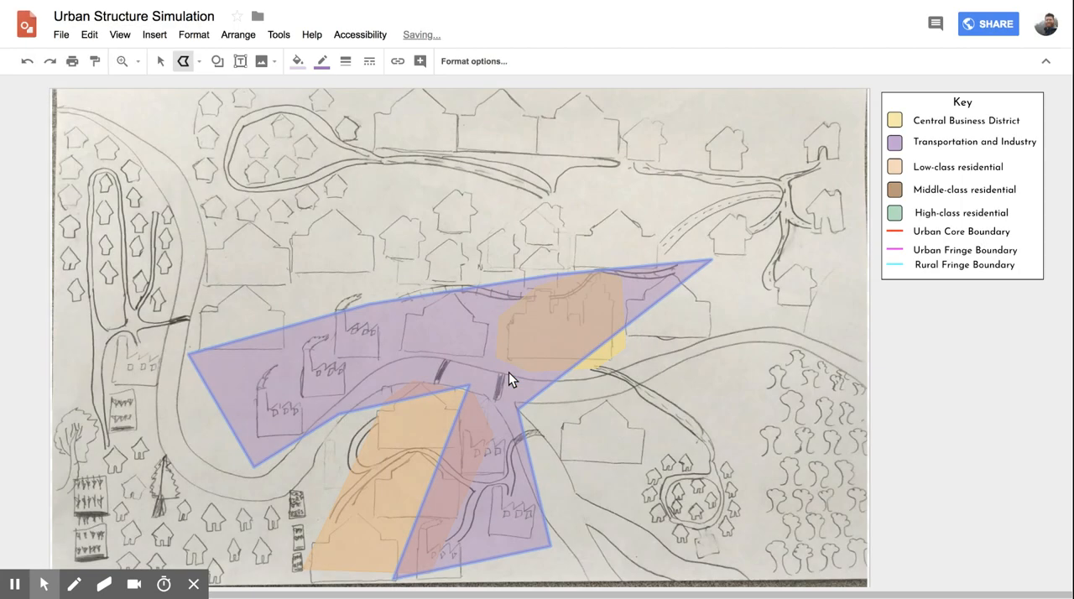
pyautogui.moveTo(604, 456)
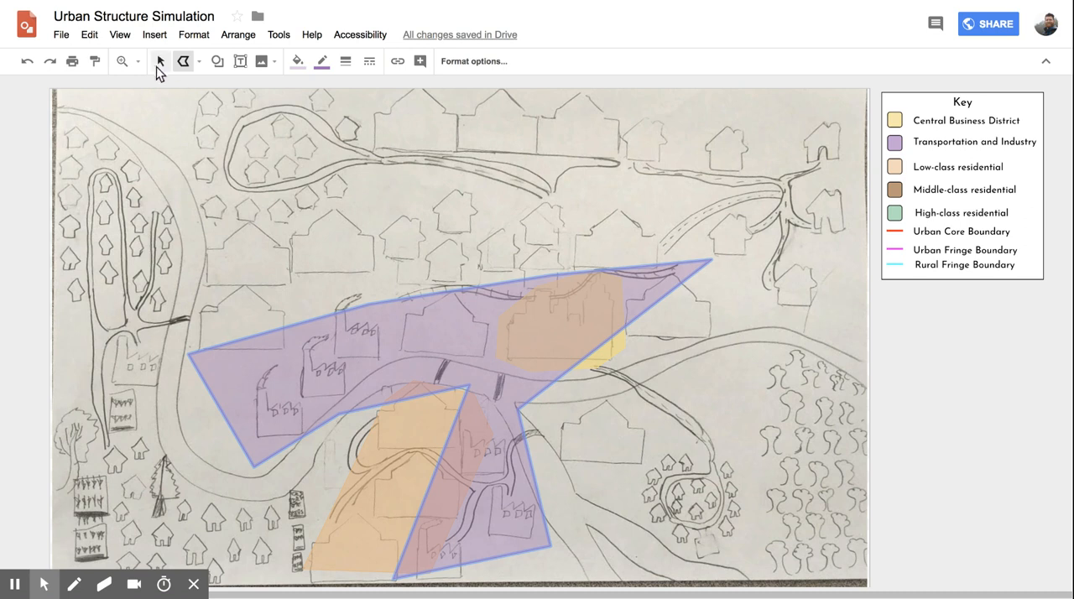
pyautogui.click(968, 409)
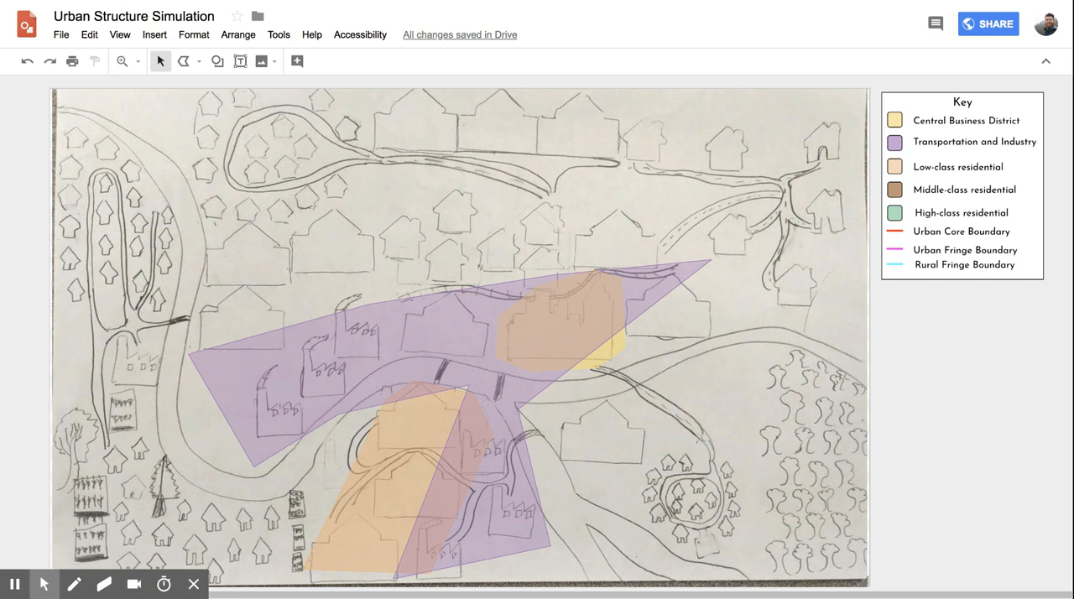
pyautogui.moveTo(964, 392)
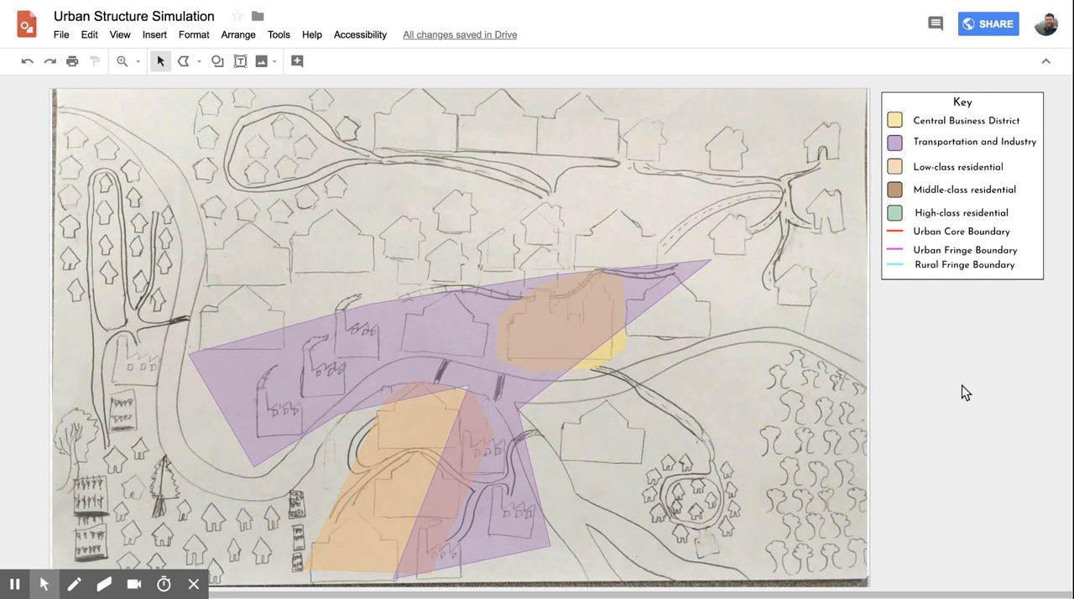